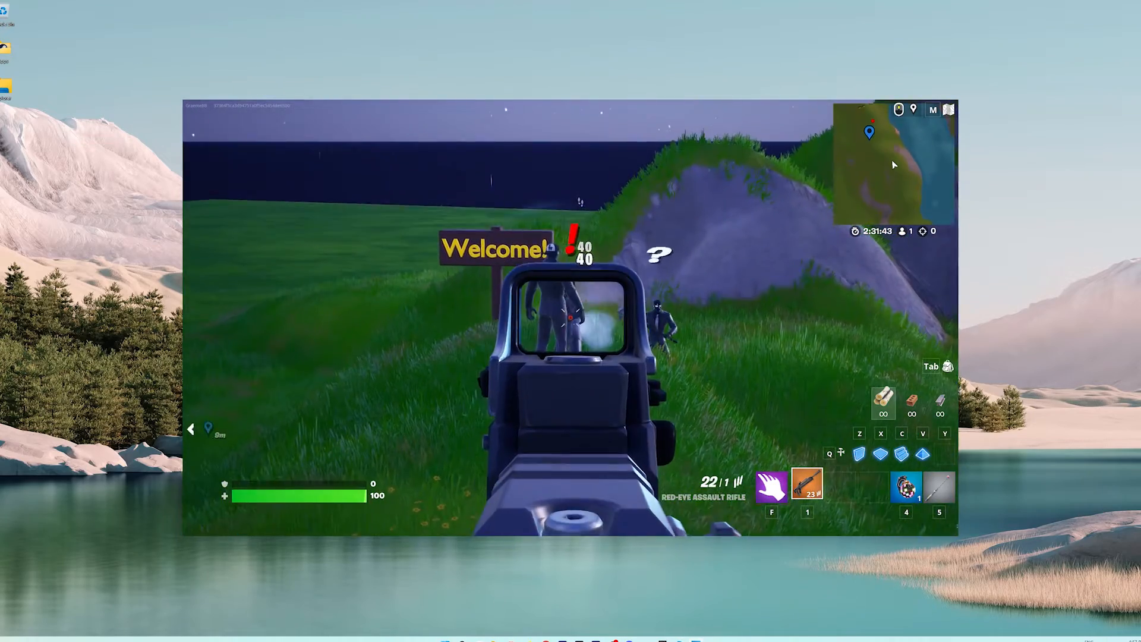
Leave the playtest and revert the level, removing the Fishing Zone and Fishing Rod Barrel.
click(570, 319)
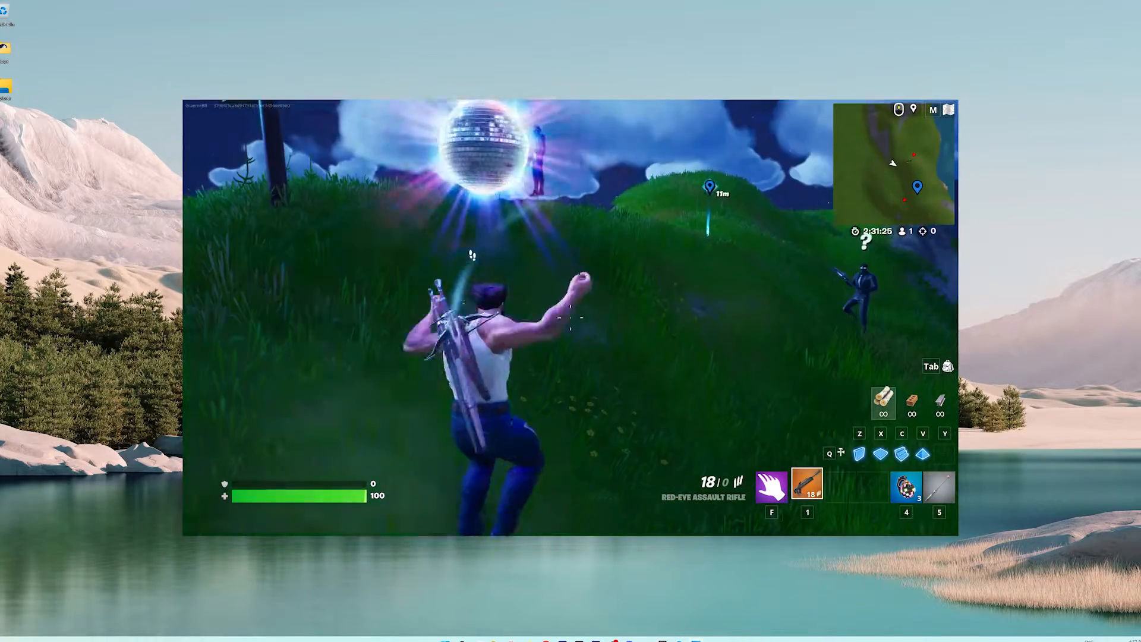
key(Escape)
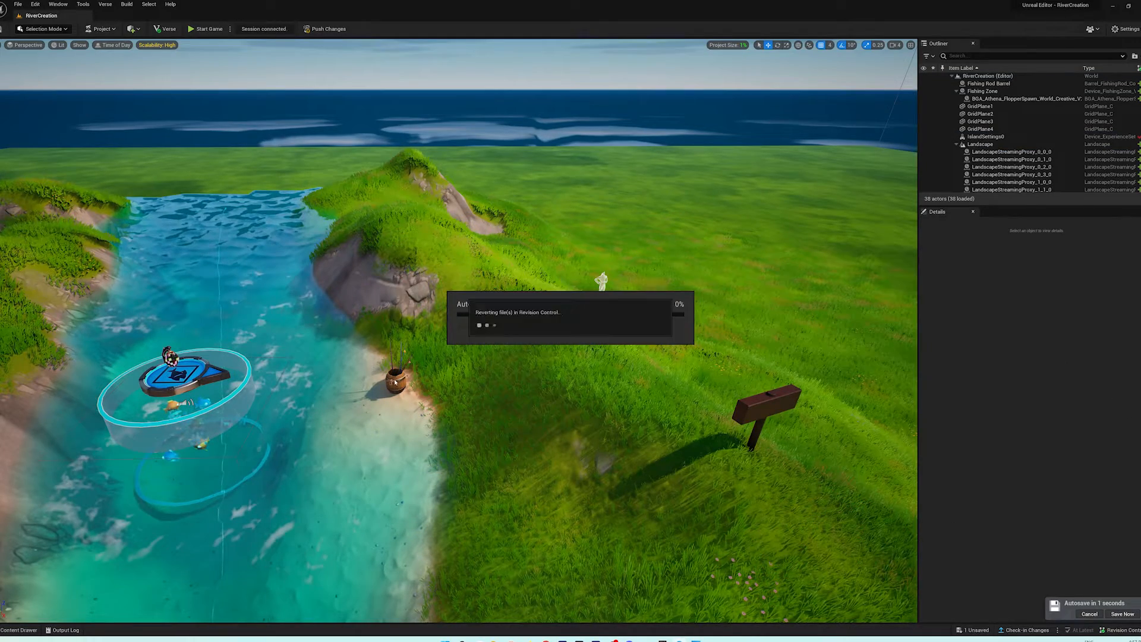
click(979, 84)
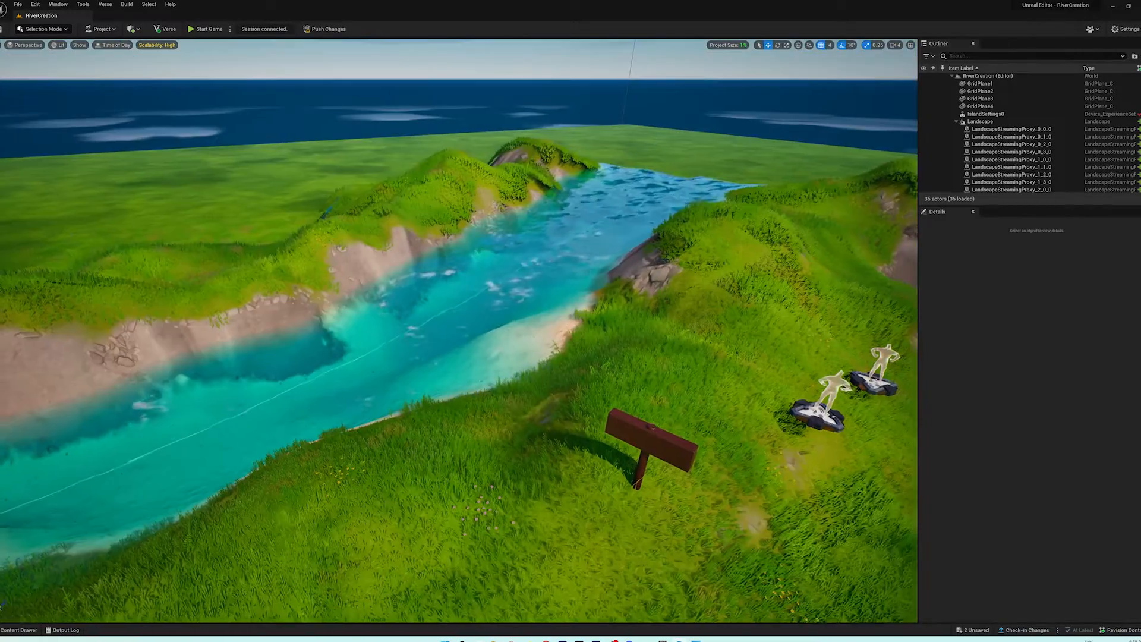
Filter the Fortnite Devices folder to 'fish' to show the fishing devices.
click(26, 630)
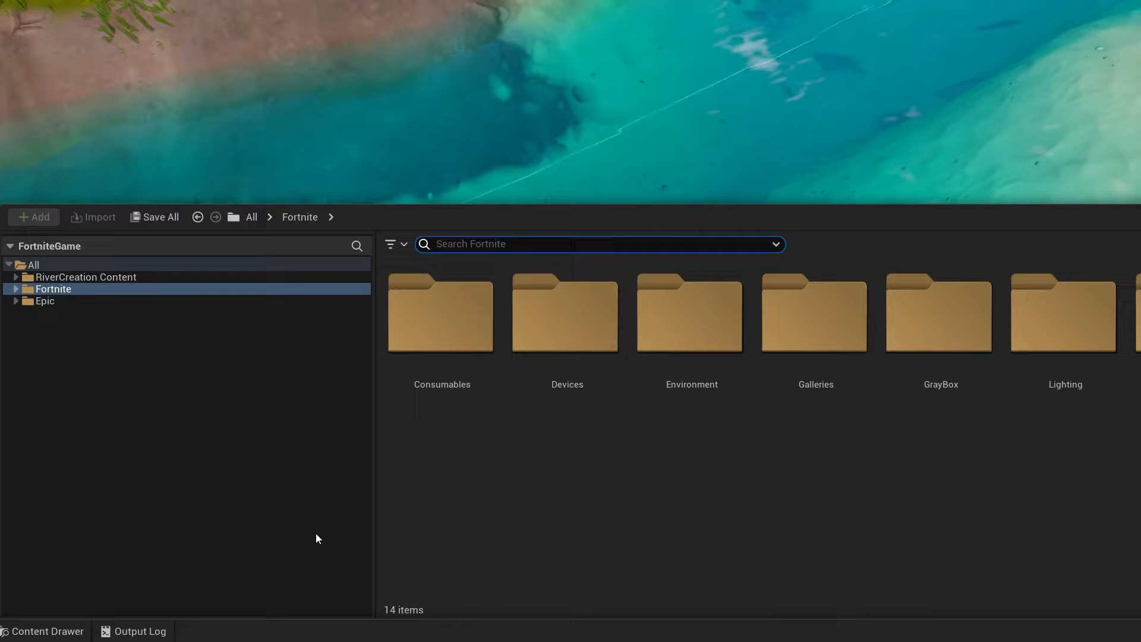
click(15, 289)
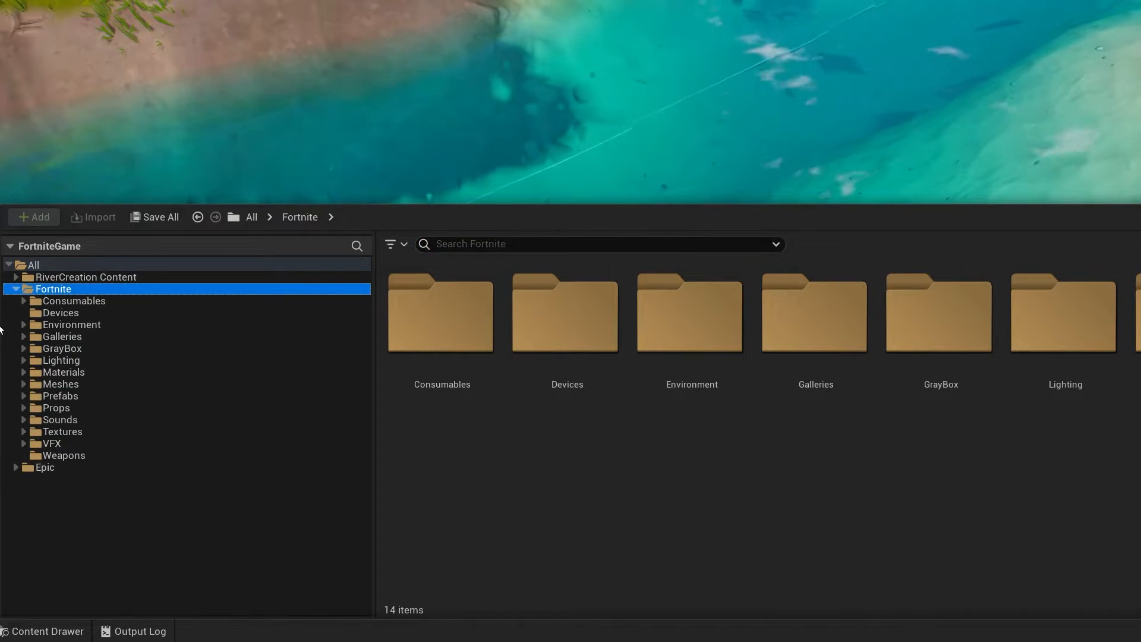
click(60, 313)
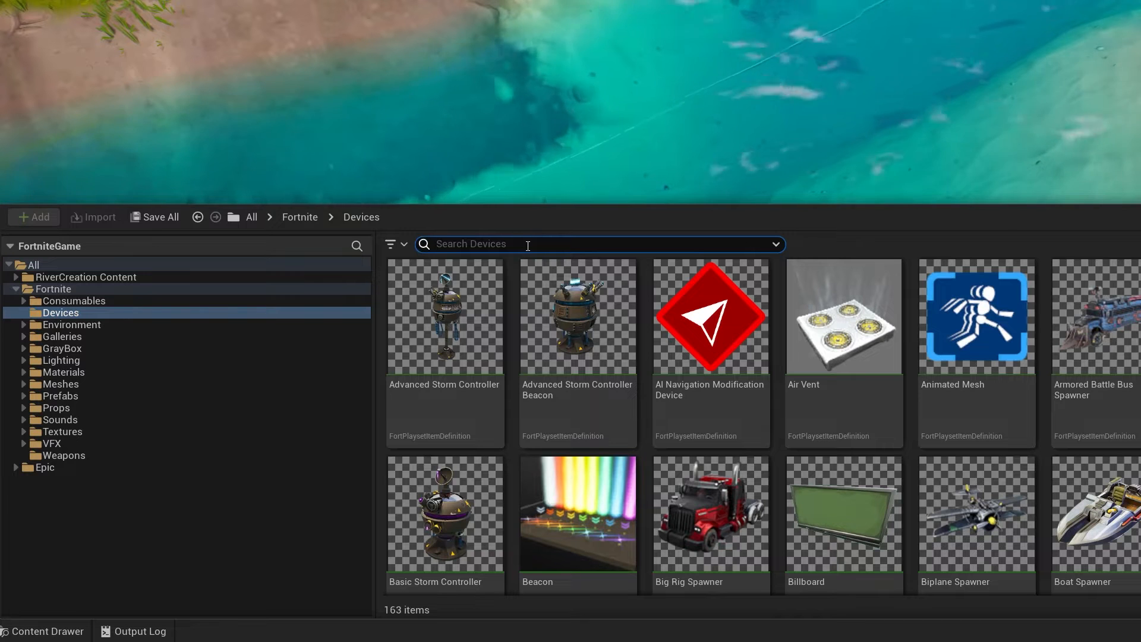
text(fish)
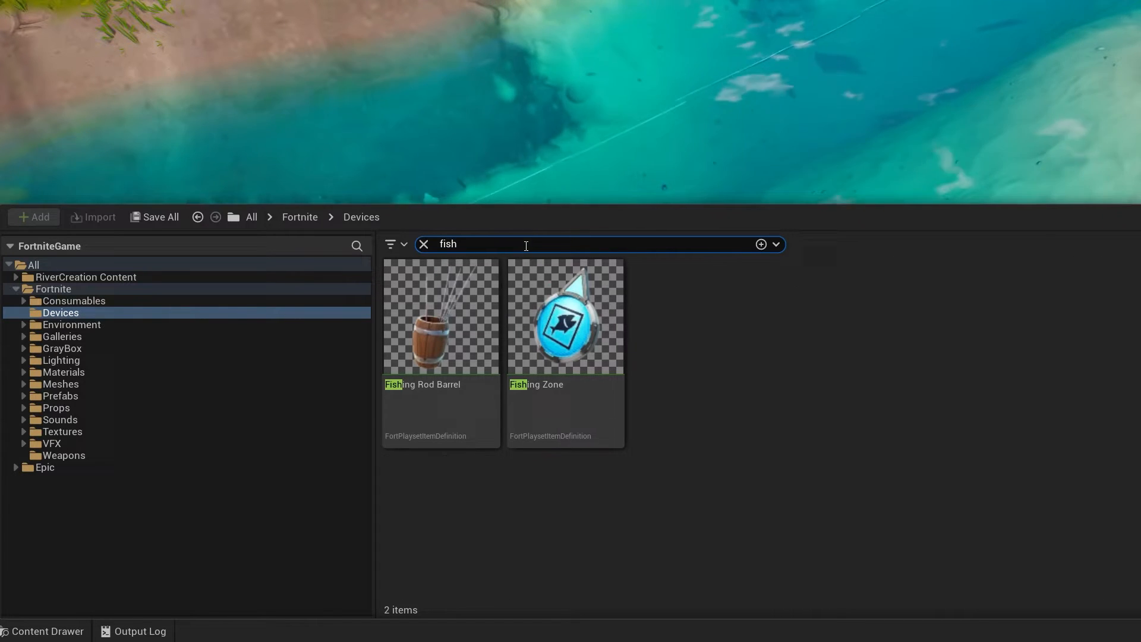
mouse_move(564, 338)
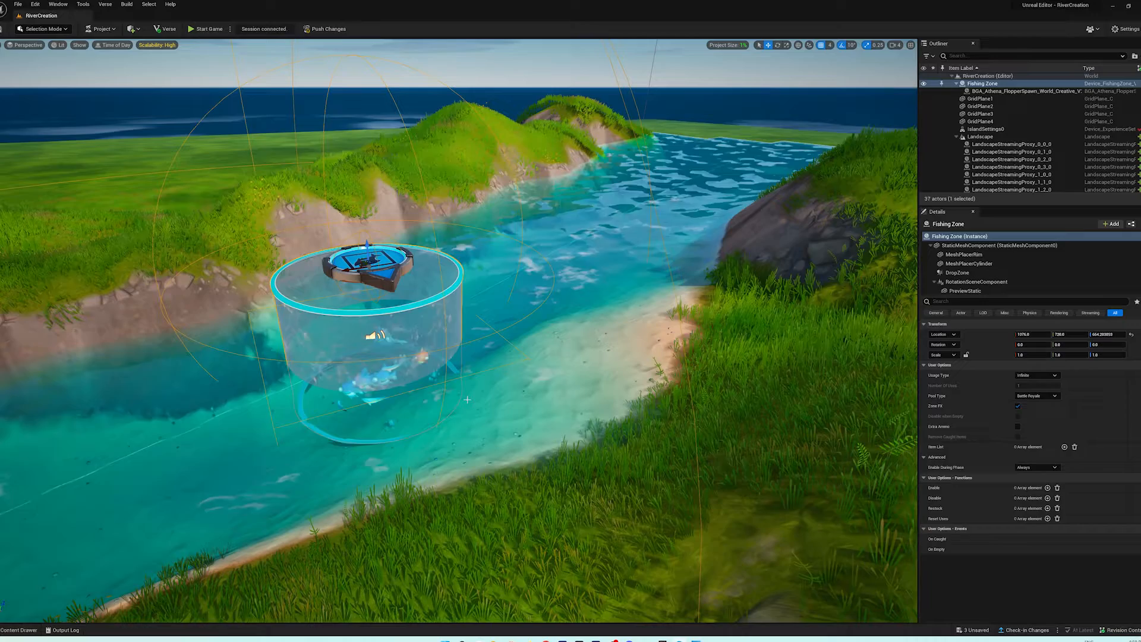
Drop a Fishing Rod Barrel on the sandy shore and select the Fishing Zone.
click(12, 630)
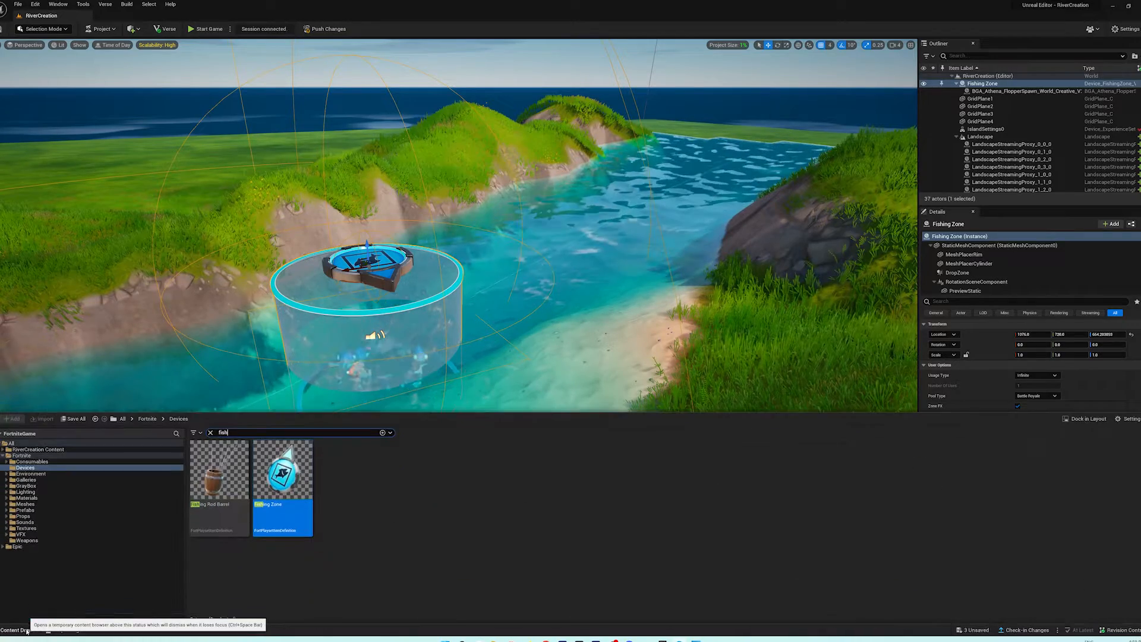
mouse_move(218, 487)
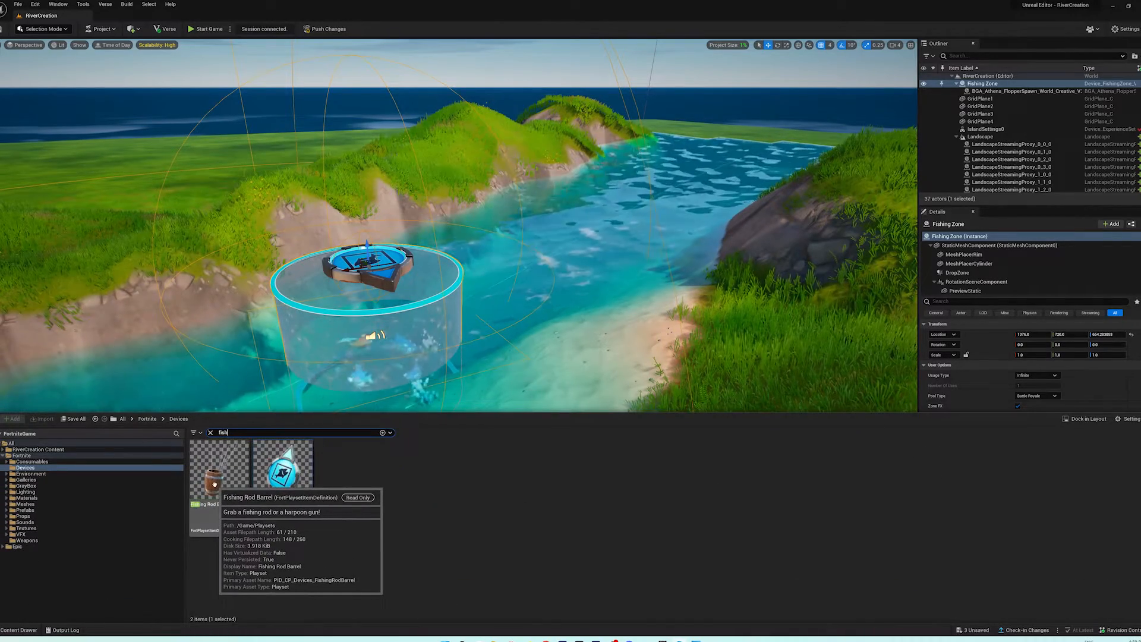
drag(283, 462, 637, 364)
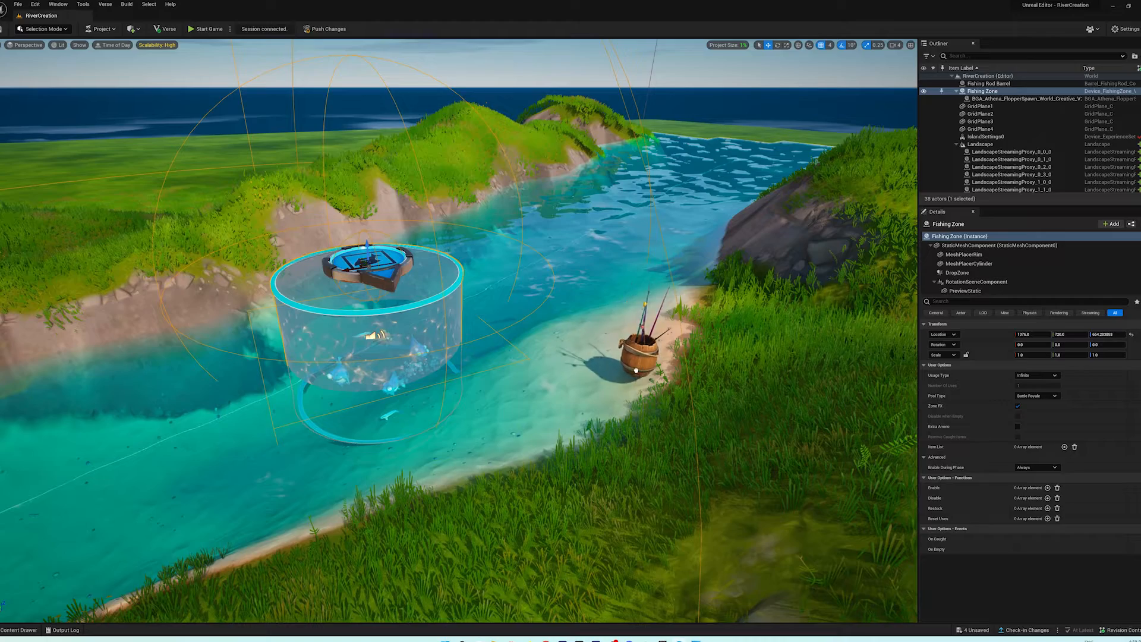
click(989, 83)
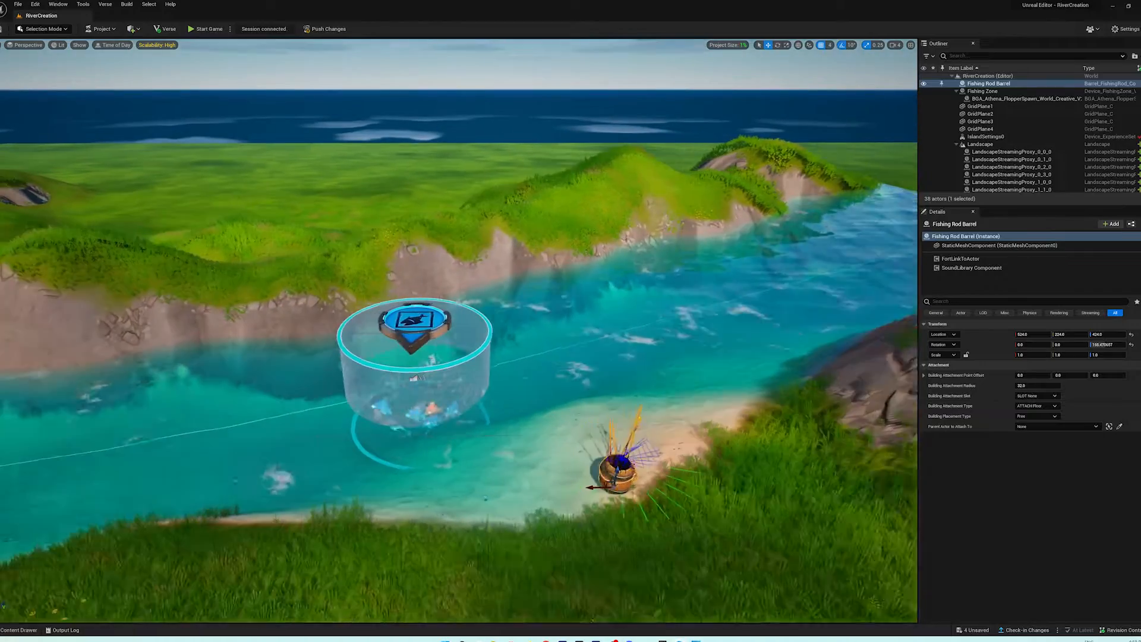
click(982, 90)
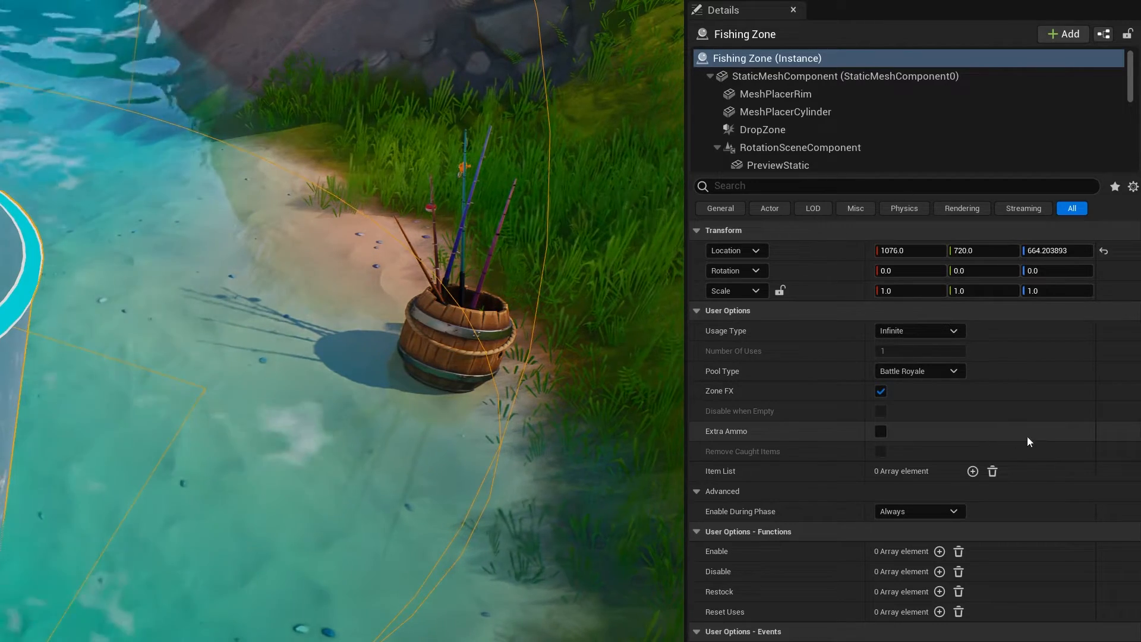
Set Pool Type to Device Inventory with Disable when Empty and Remove Caught Items on.
click(920, 371)
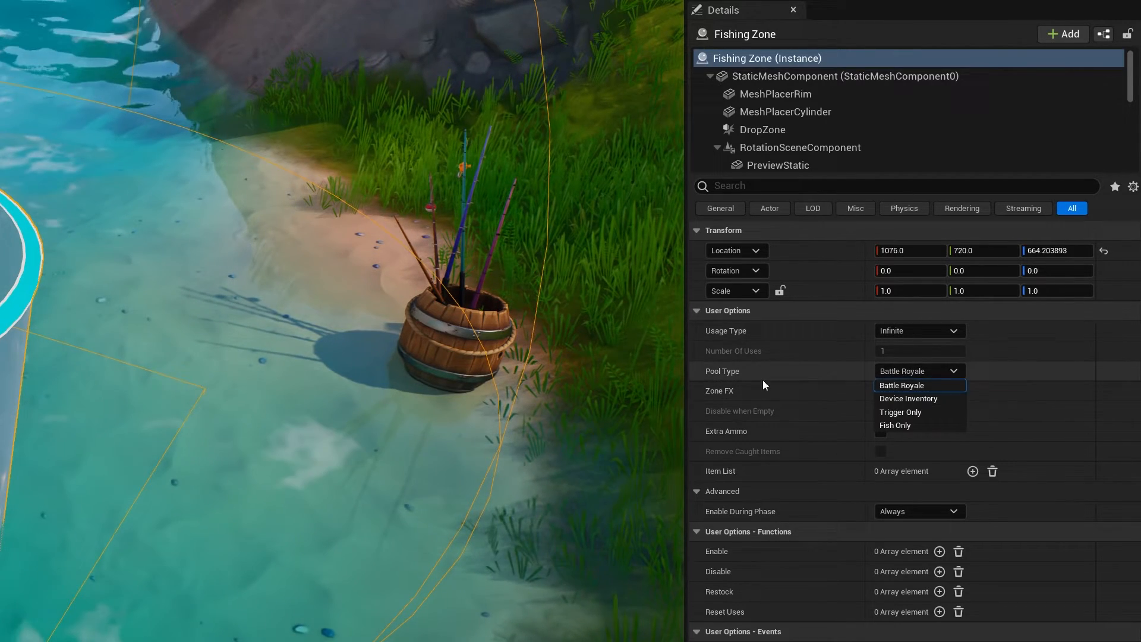
click(908, 398)
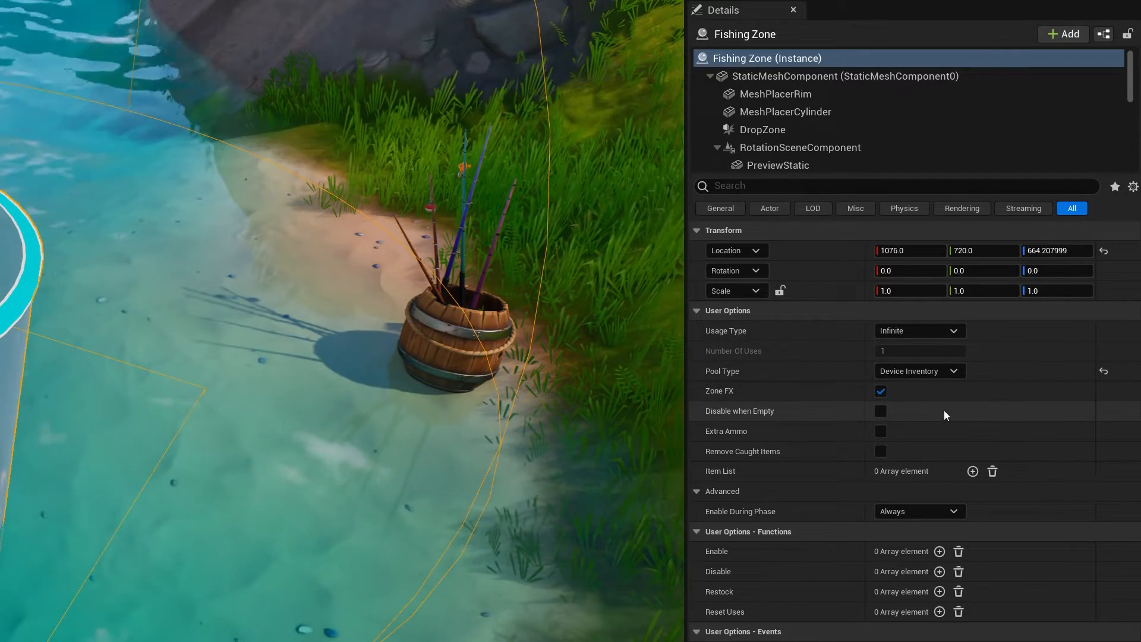
click(880, 410)
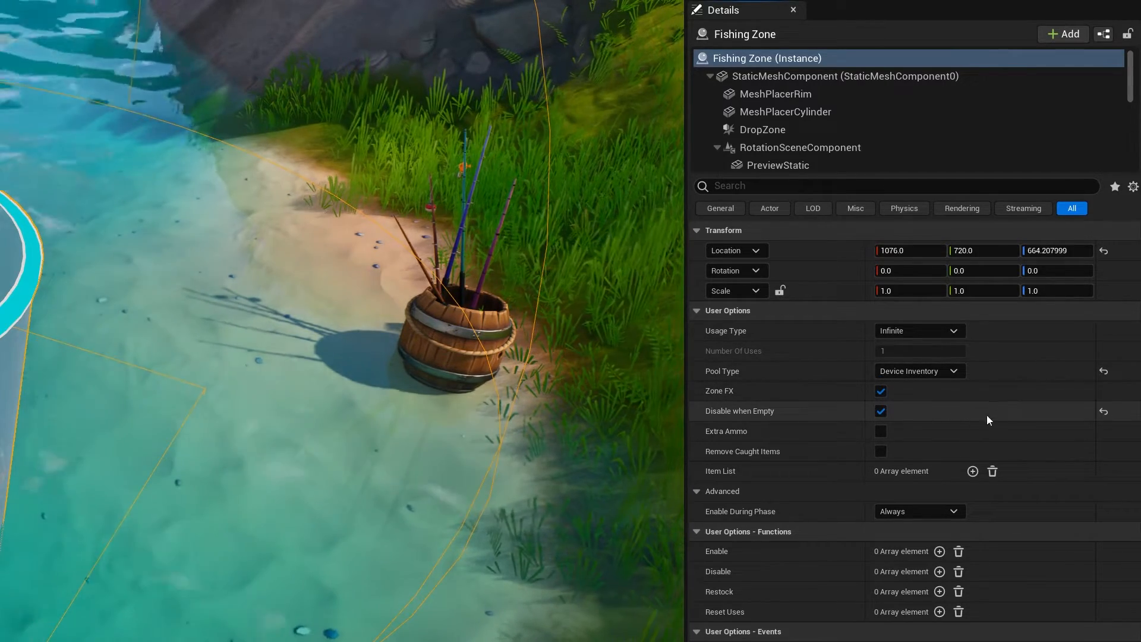
click(879, 451)
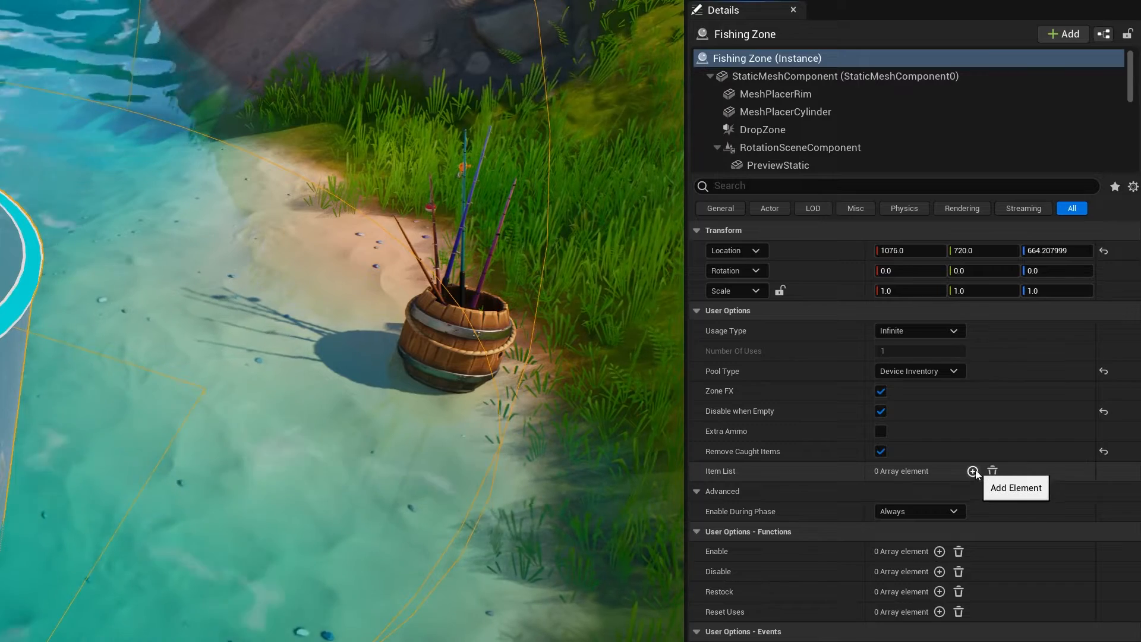
Add two empty entries to the Item List and expand Index [0] and Index [1].
click(972, 470)
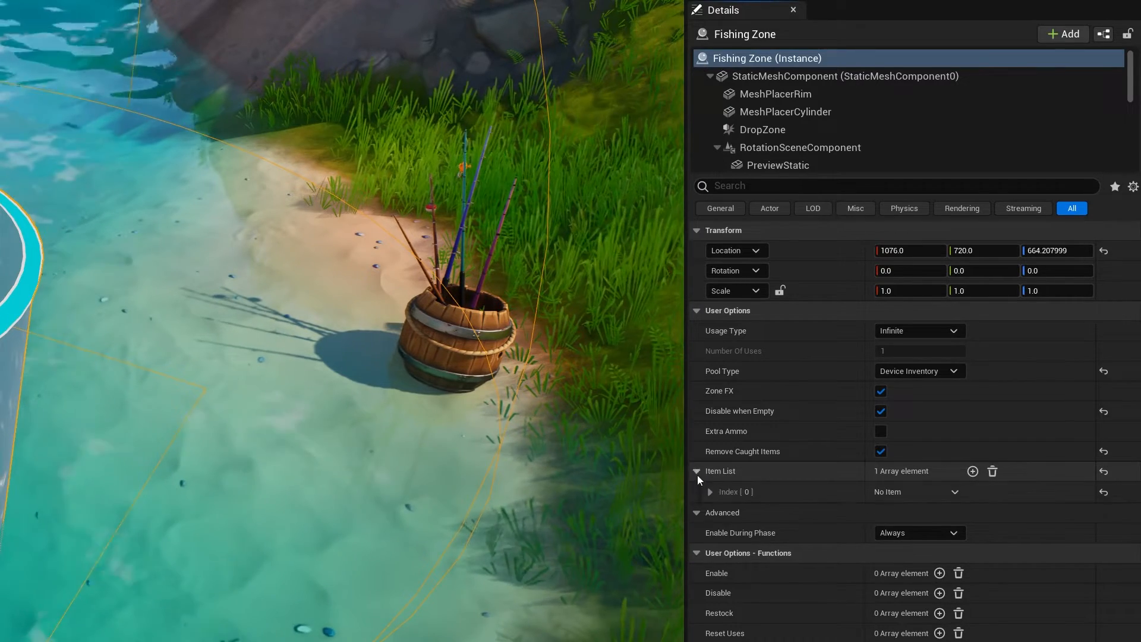
click(709, 492)
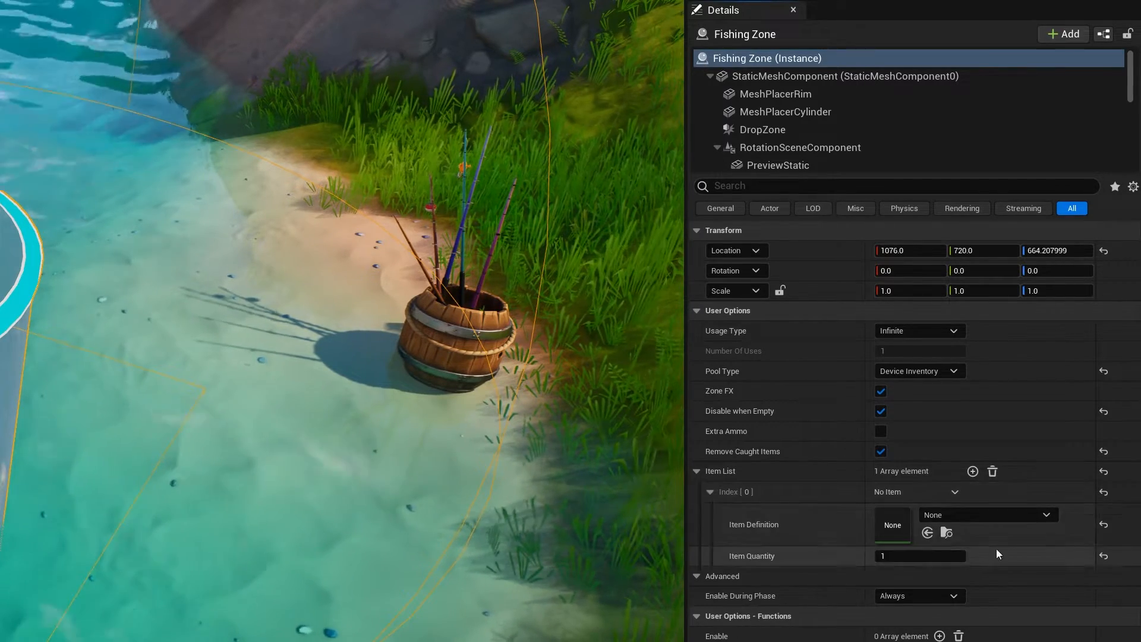
mouse_move(972, 471)
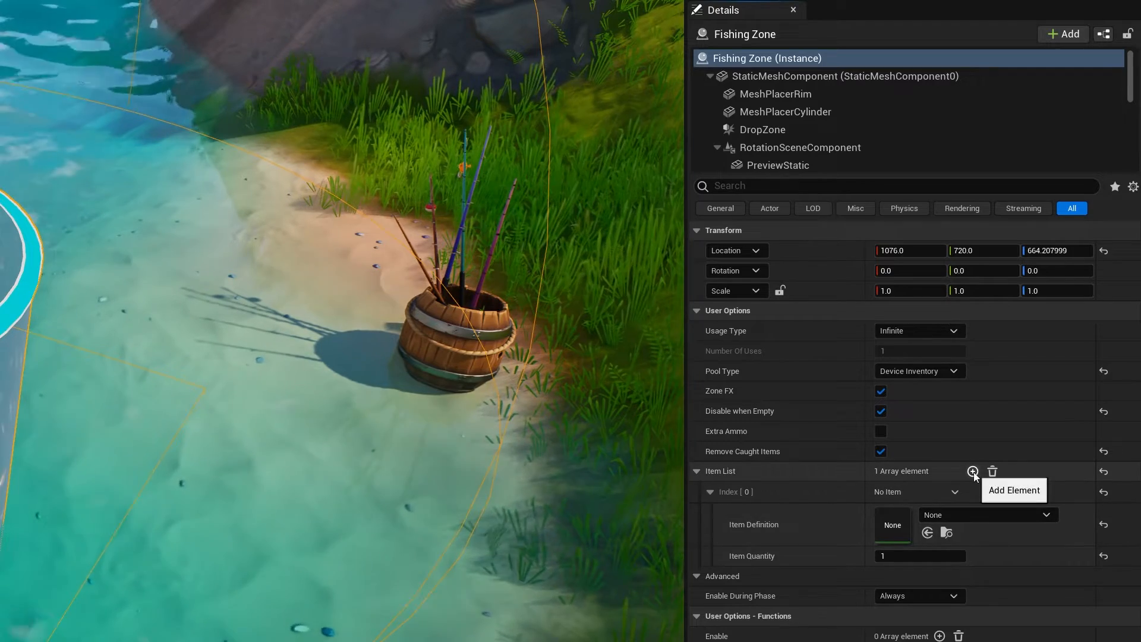
click(972, 471)
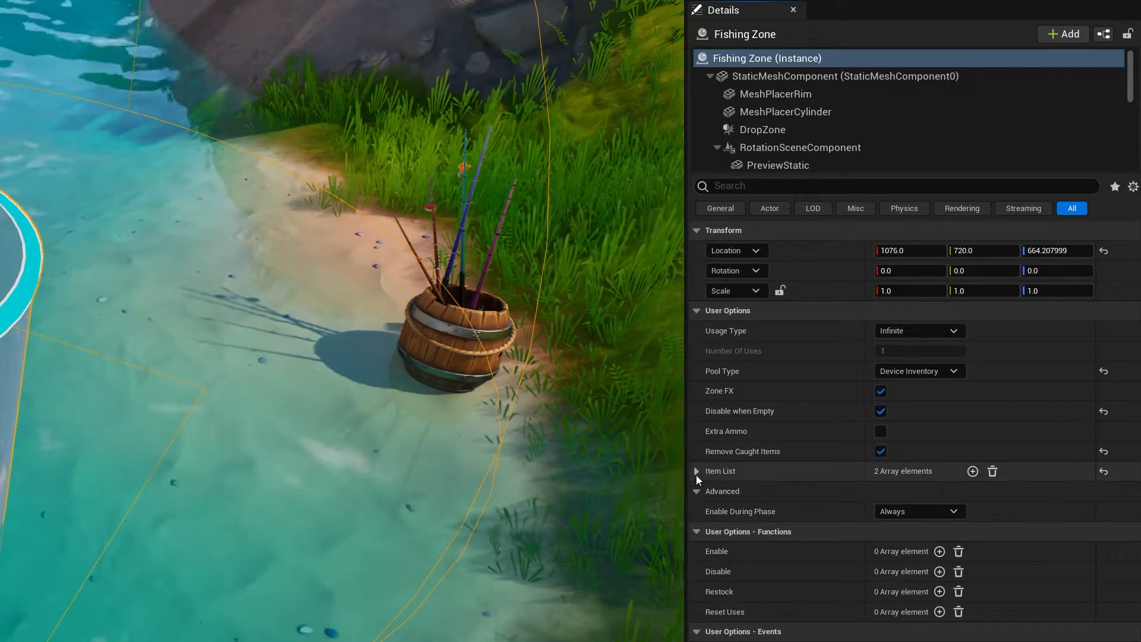
click(696, 471)
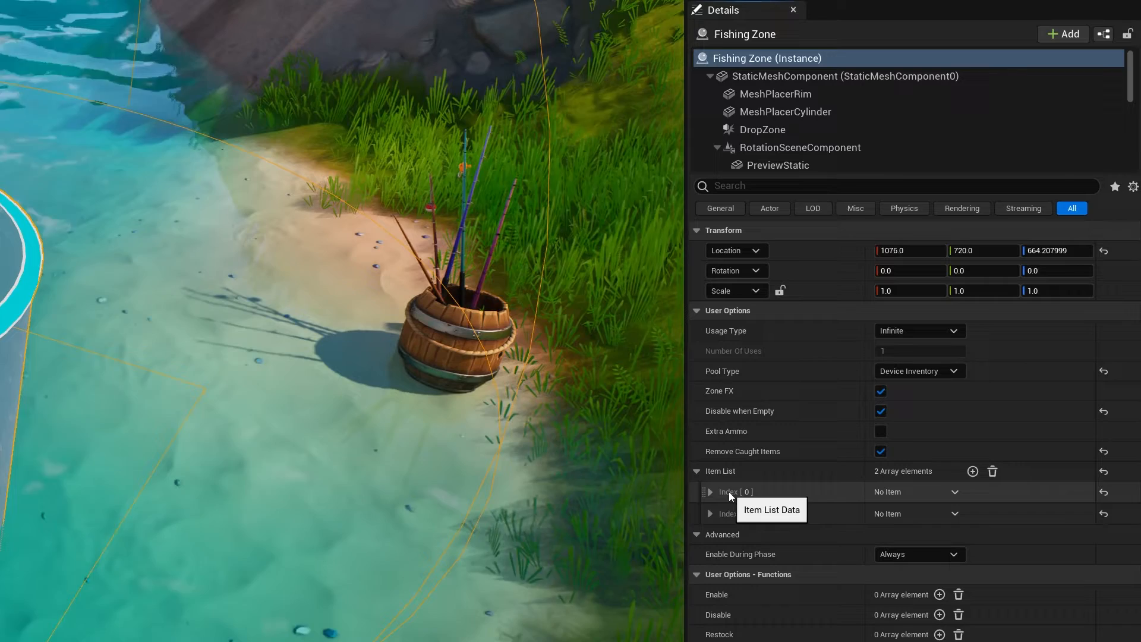
click(710, 513)
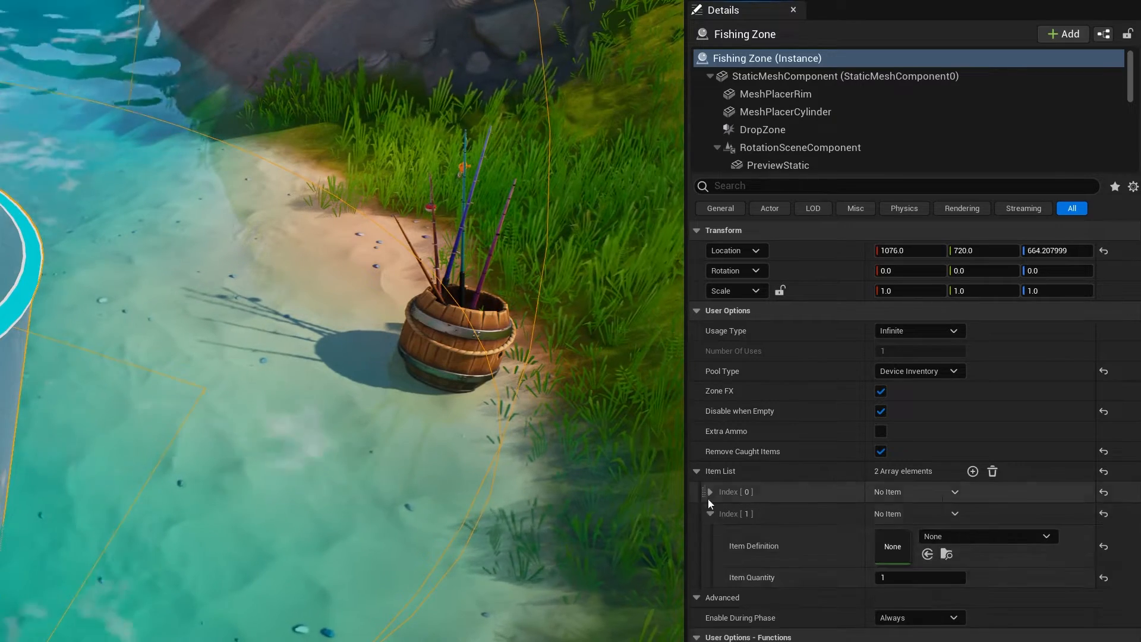
click(711, 492)
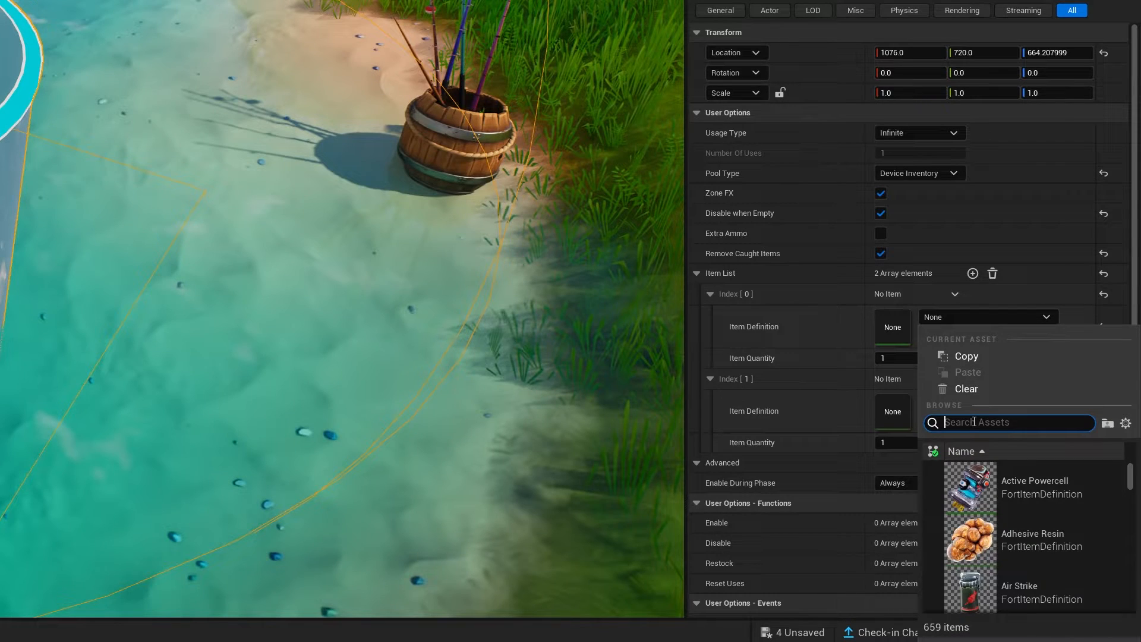
Set Index [0] to the Assault Rifle and move on to the second slot's item picker.
text(assu)
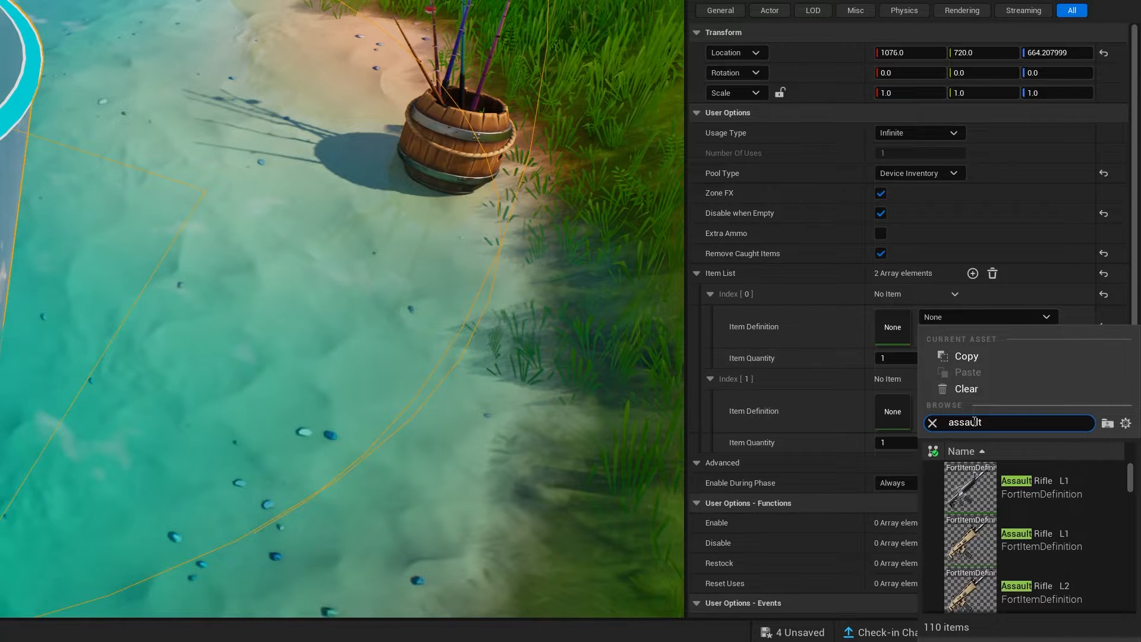
scroll(down, 3)
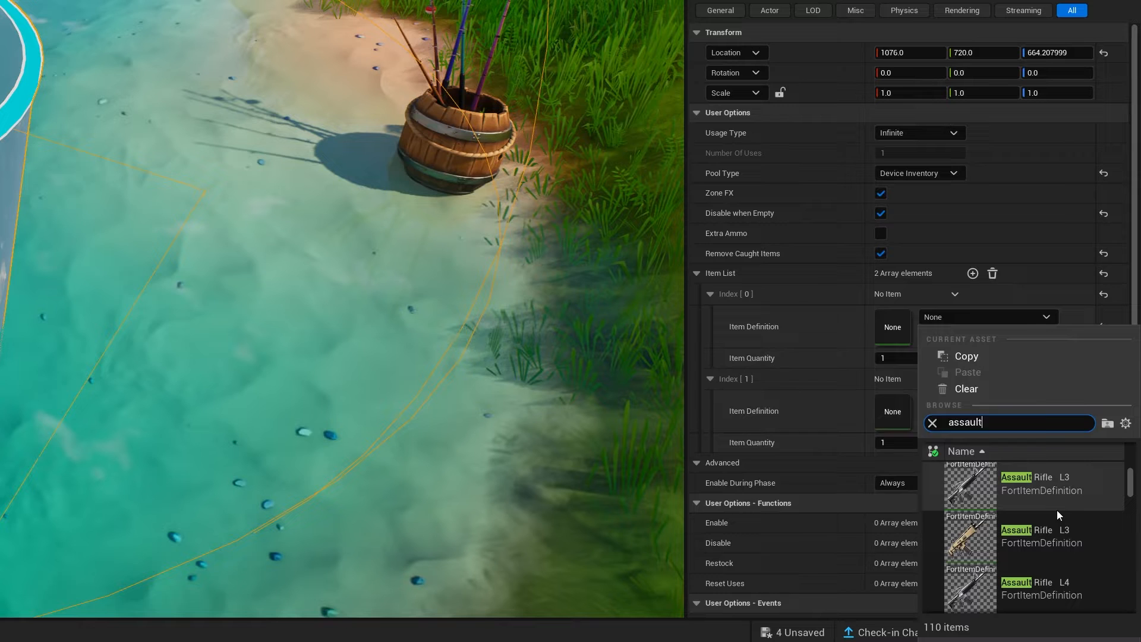
scroll(down, 3)
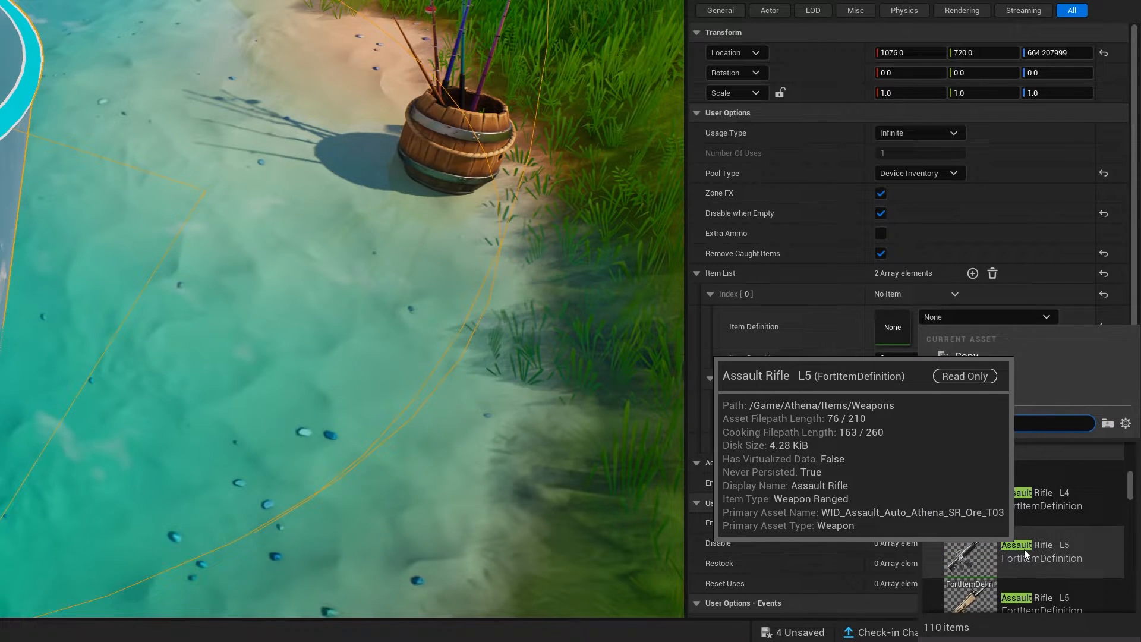
click(696, 273)
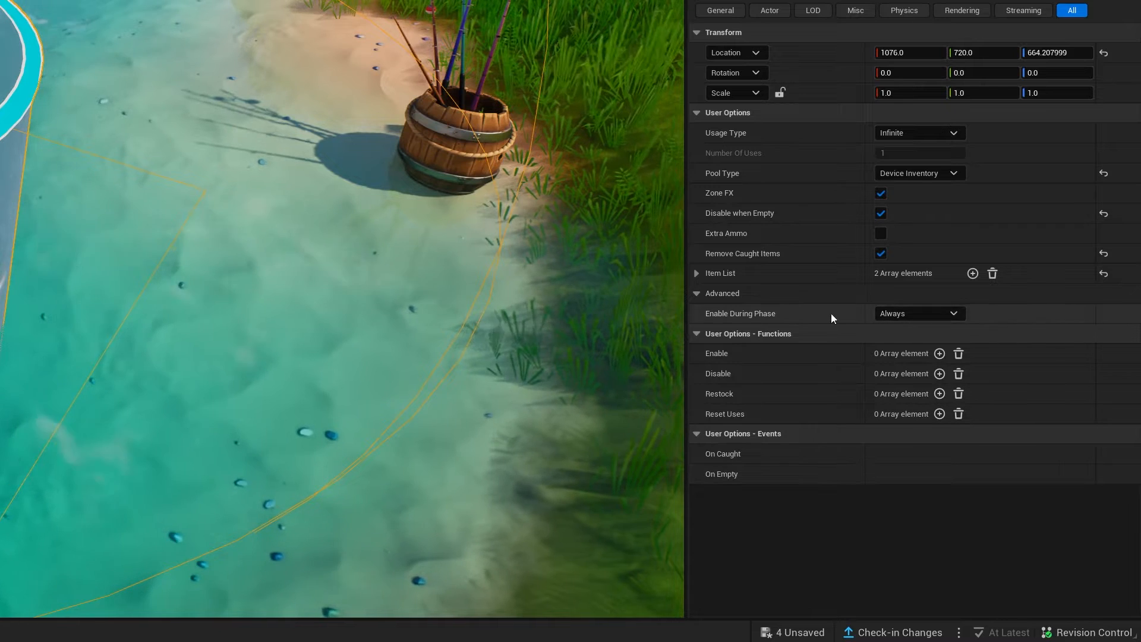
click(697, 274)
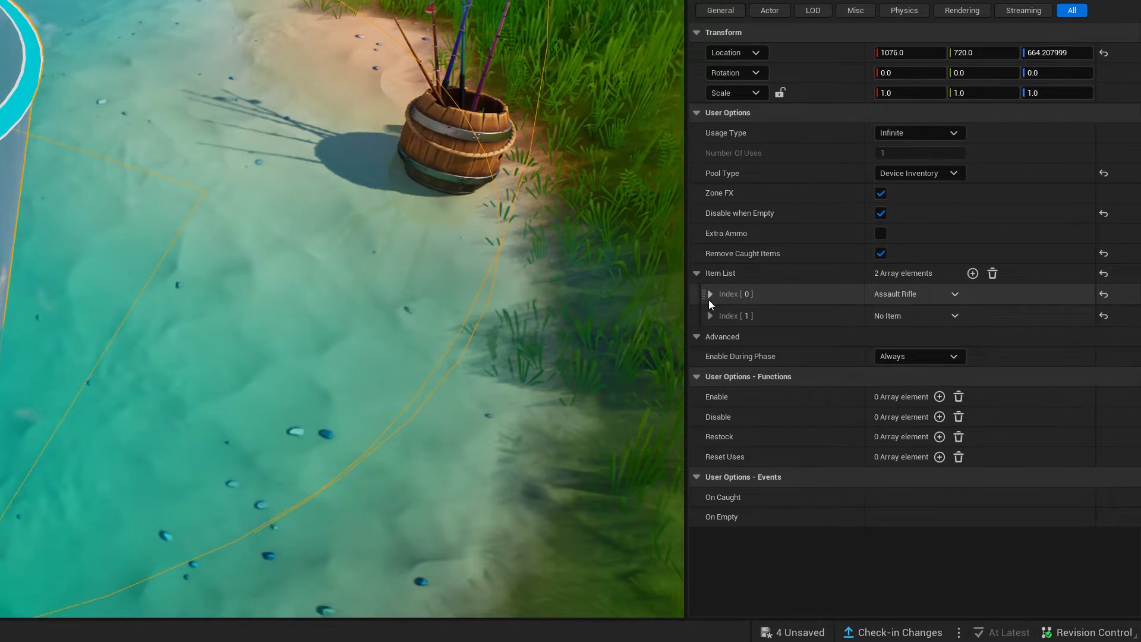
click(709, 293)
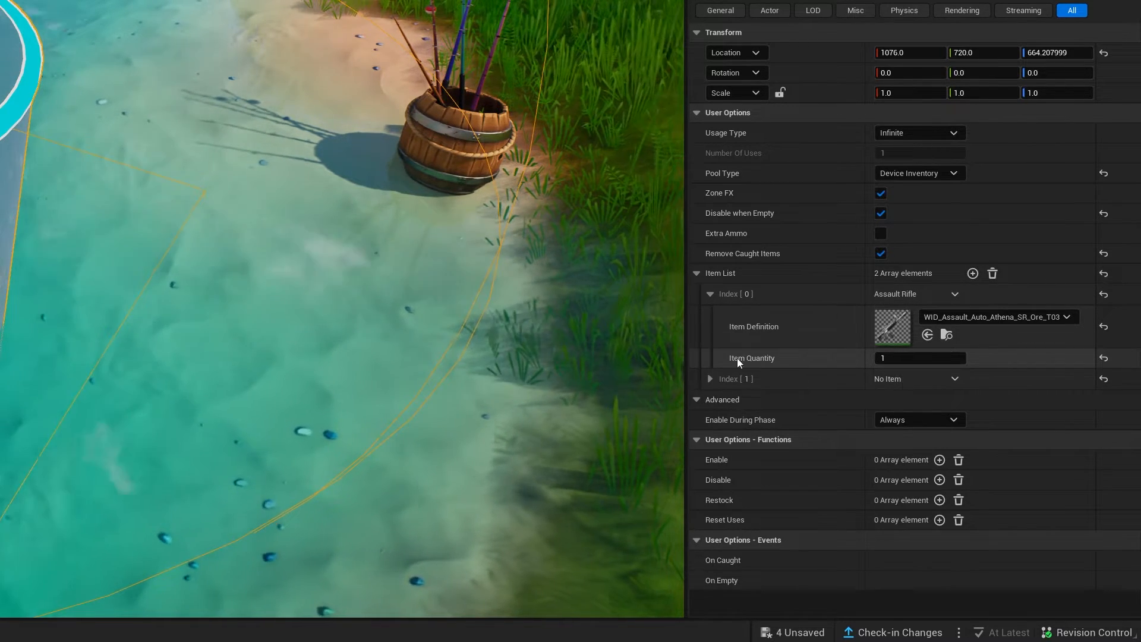
mouse_move(1031, 334)
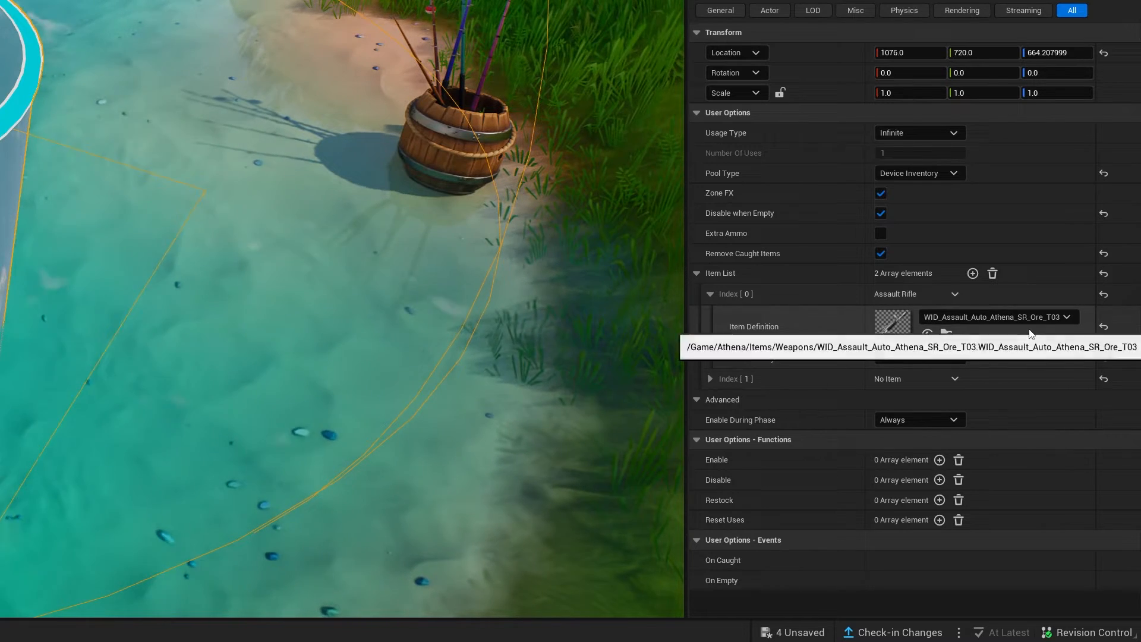
click(709, 379)
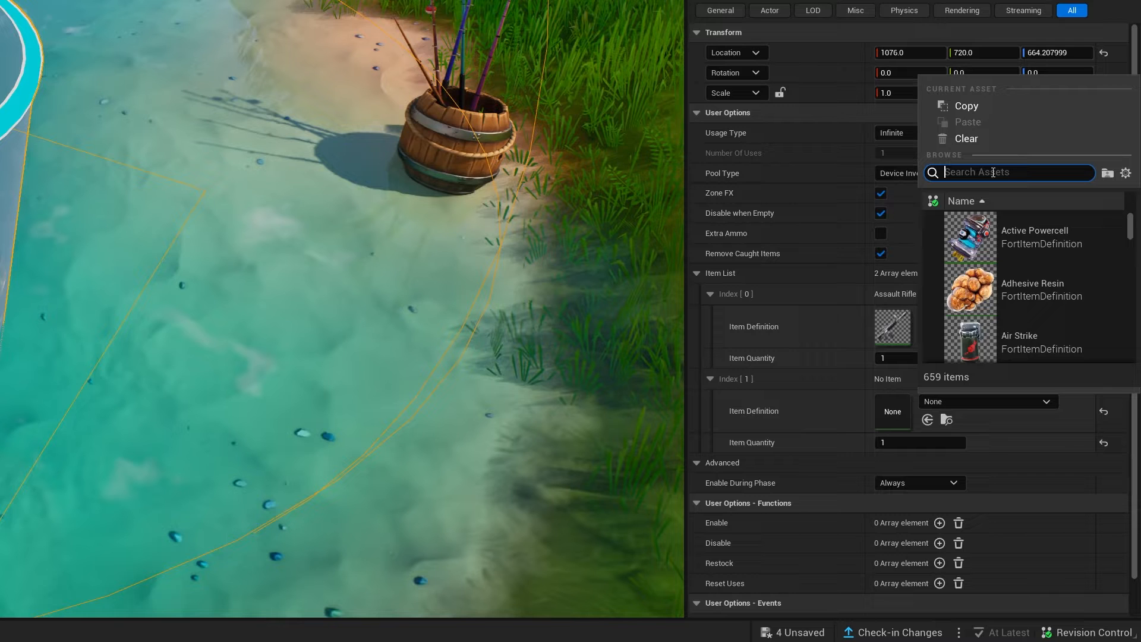
Set Index [1] to Ammo: Medium Bullets with Item Quantity 100.
text(bullets)
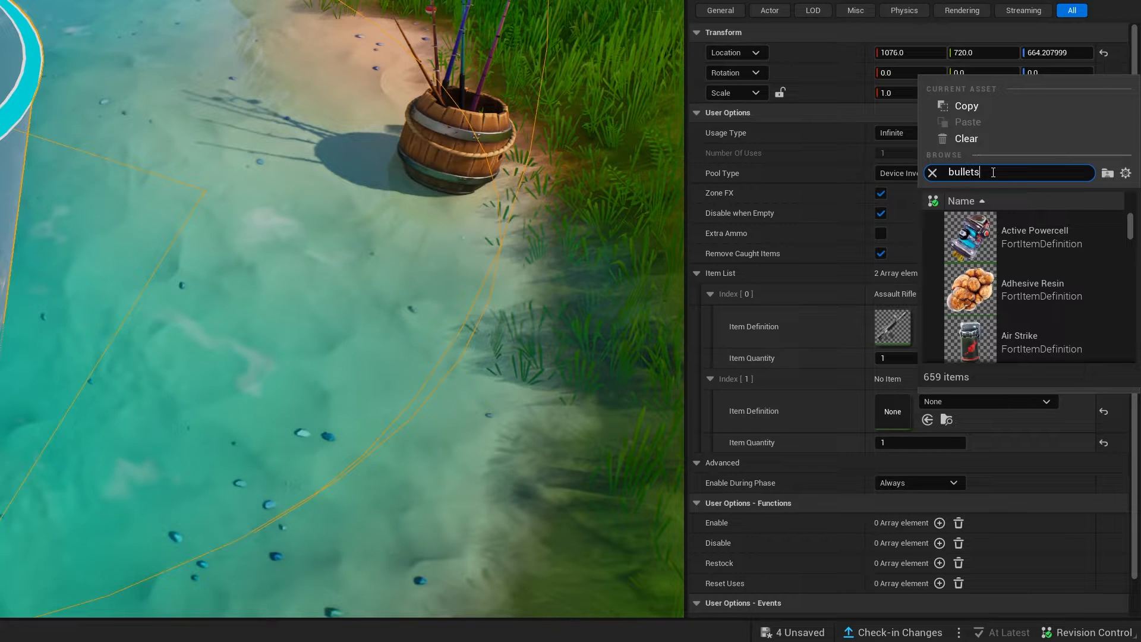
text(bullets)
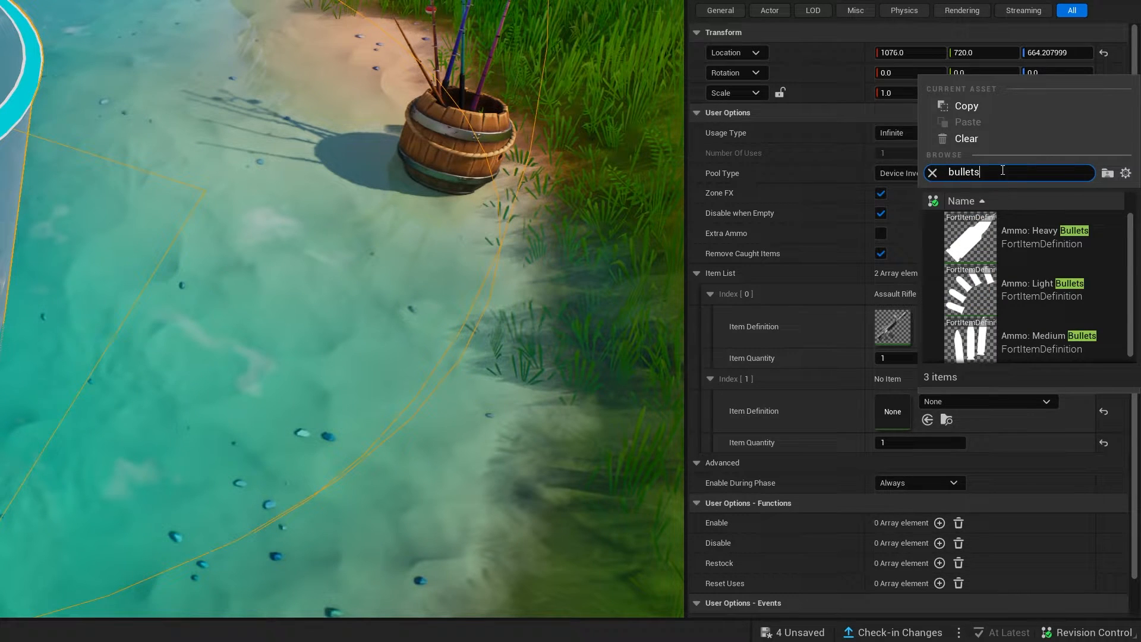
mouse_move(1048, 239)
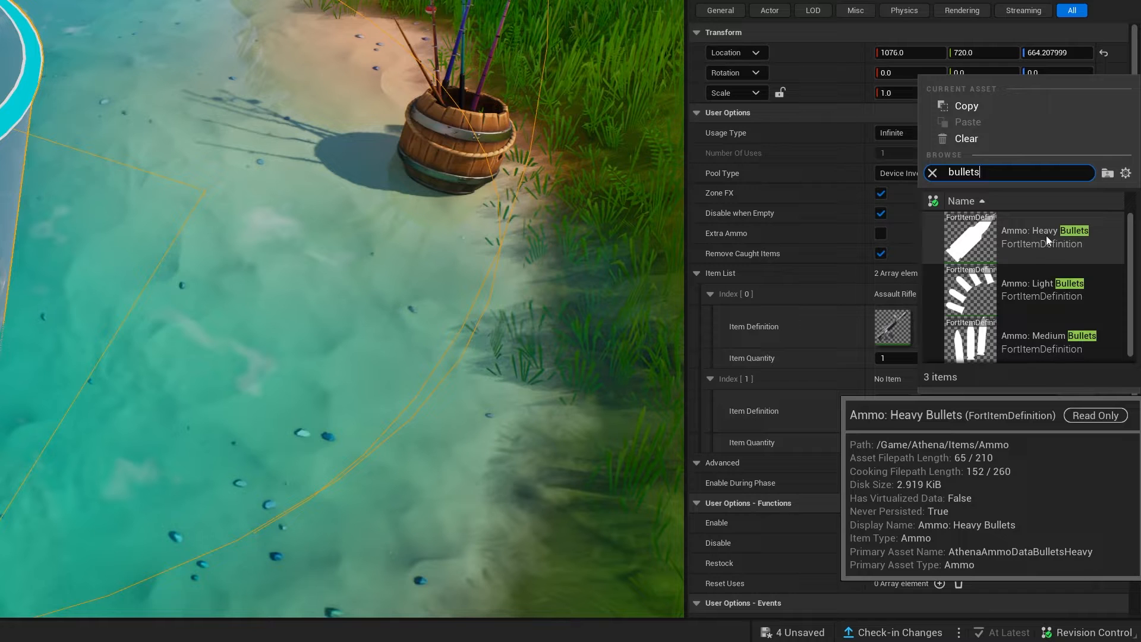
mouse_move(1035, 355)
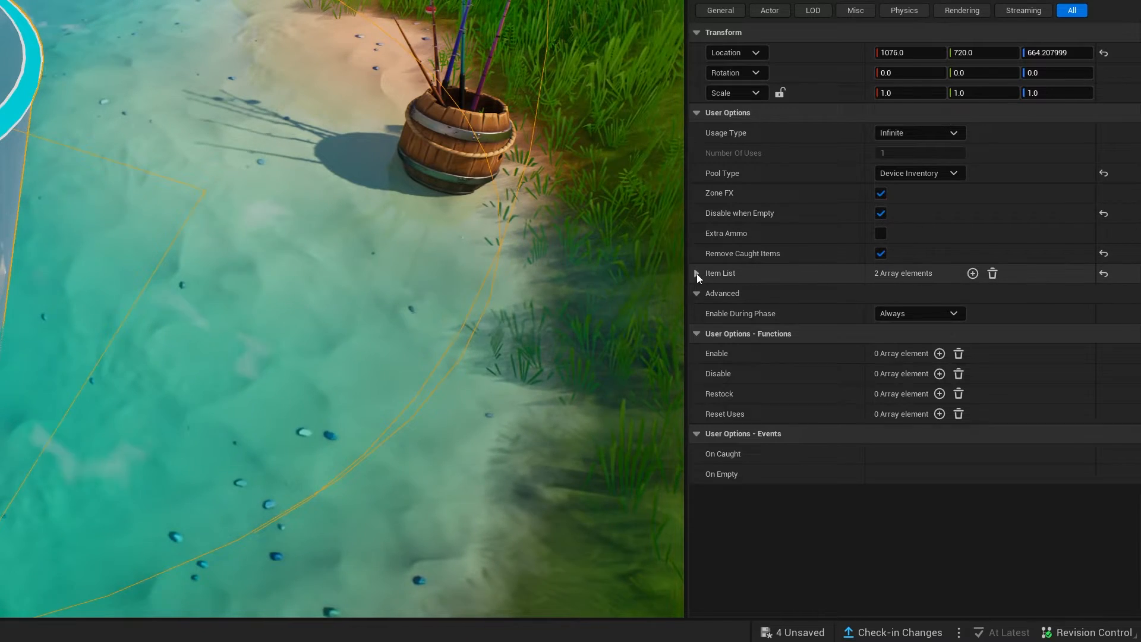
click(697, 274)
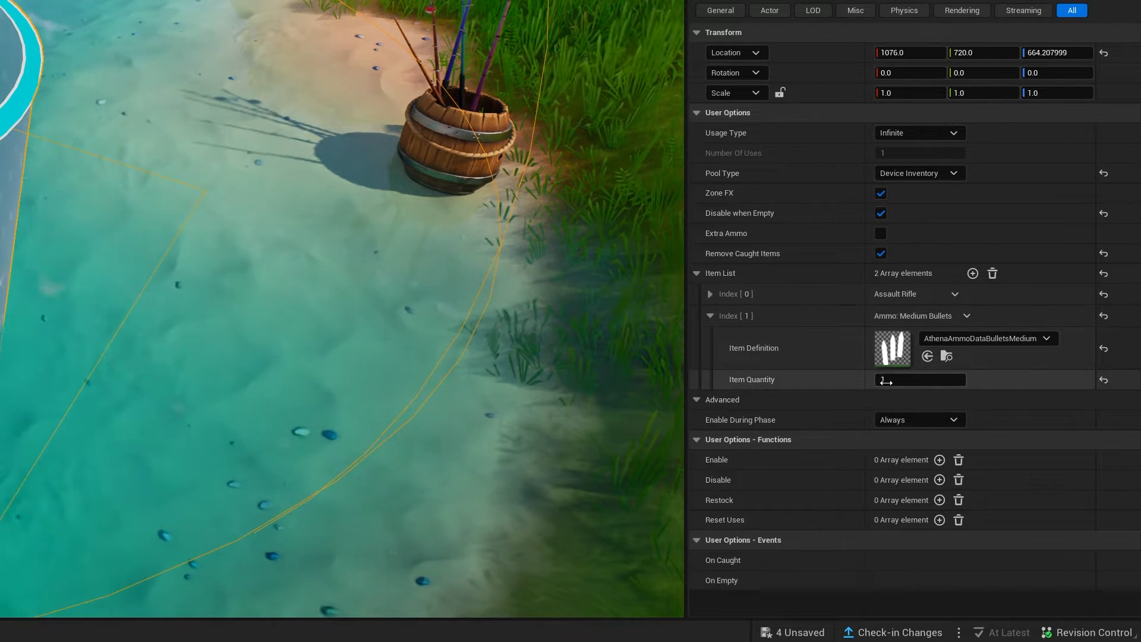
text(100)
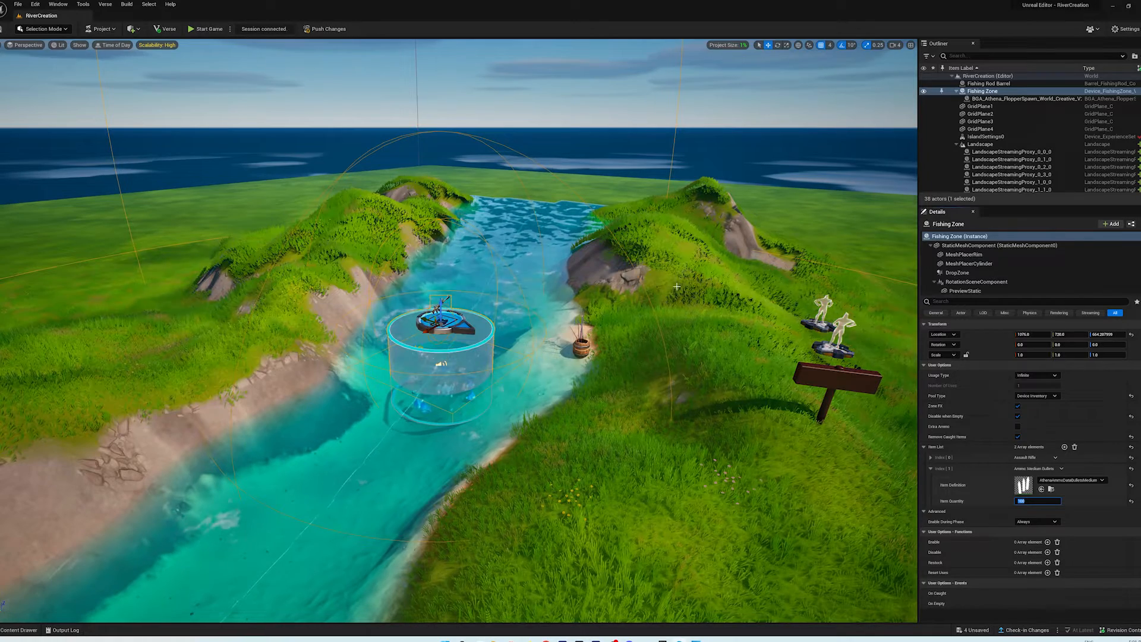
Push changes, start a playtest, walk to the fishing barrel and end the game.
click(206, 29)
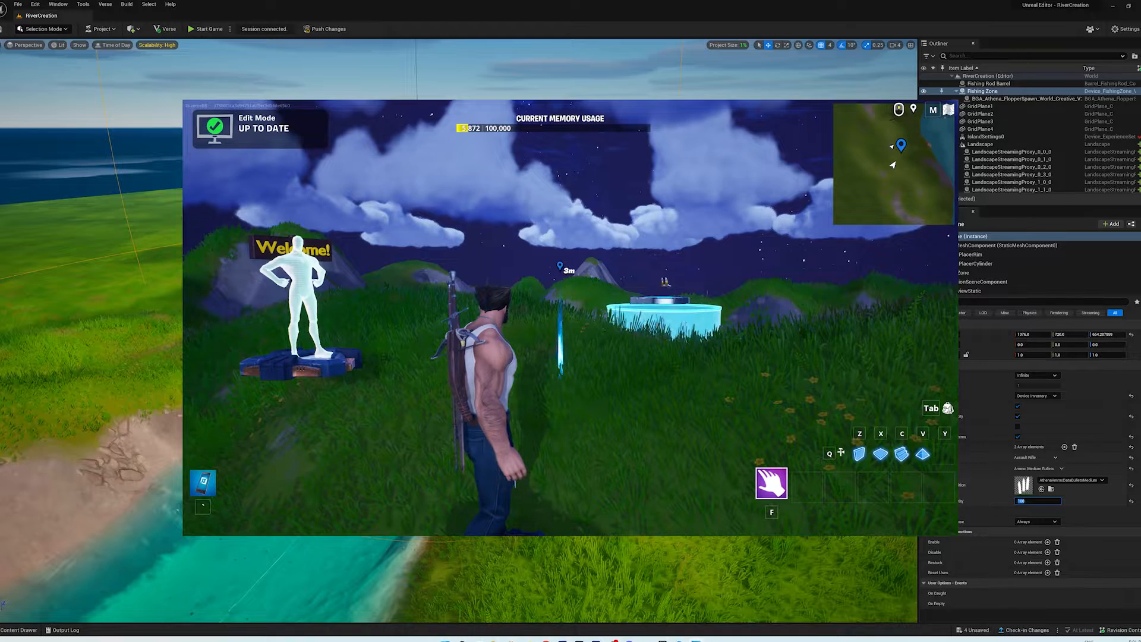
click(207, 28)
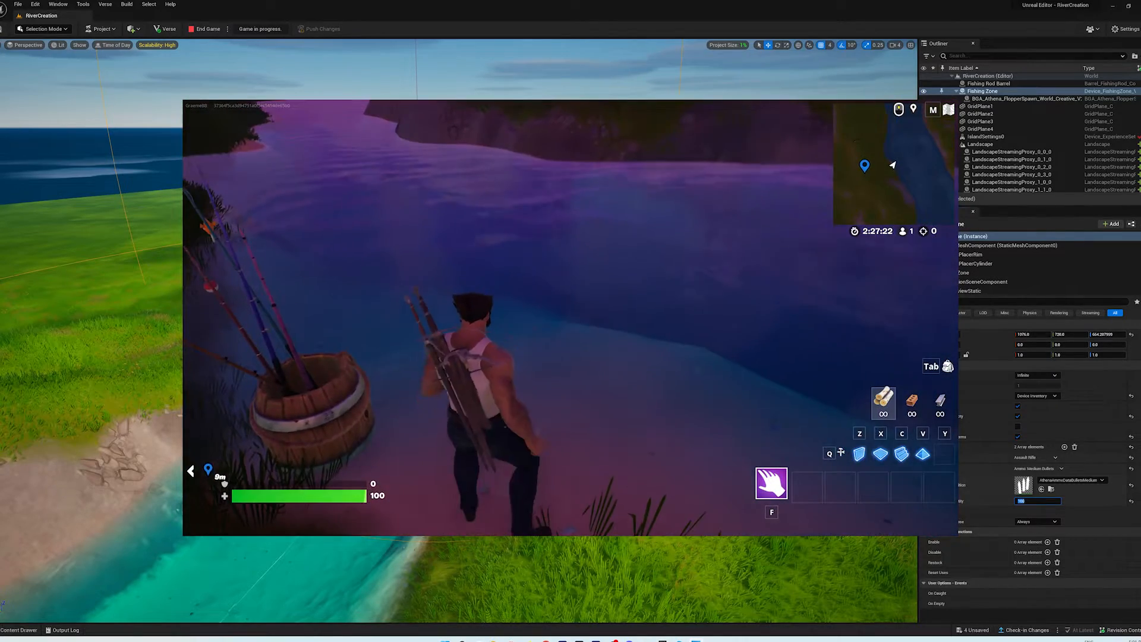
click(211, 29)
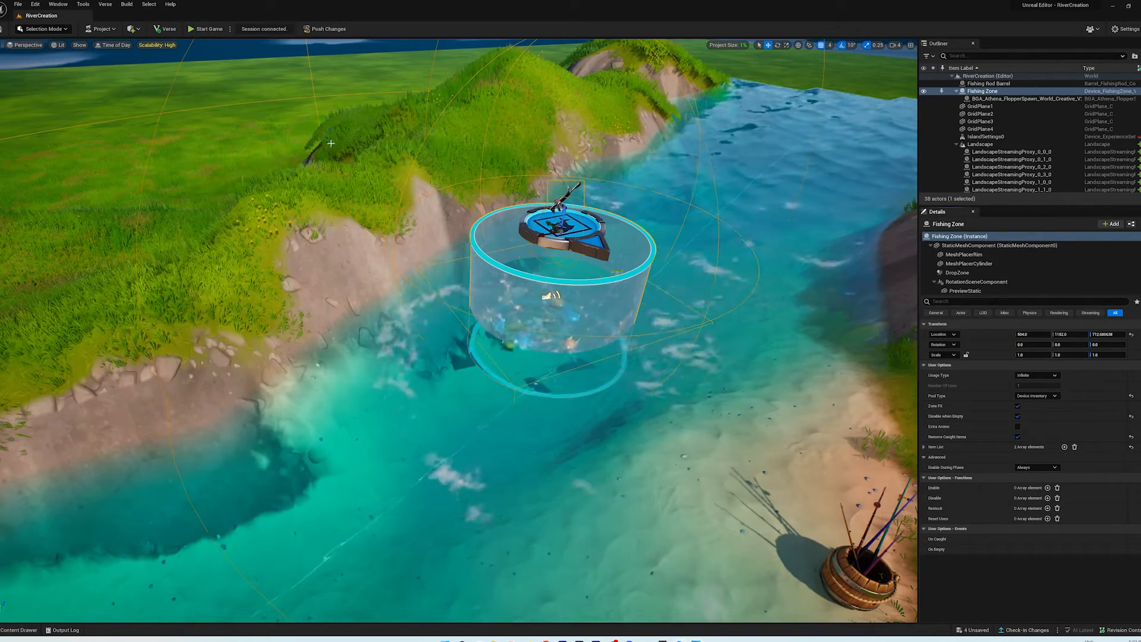
Show the Fortnite Devices collection with the Fishing Rod Barrel and Fishing Zone.
click(207, 28)
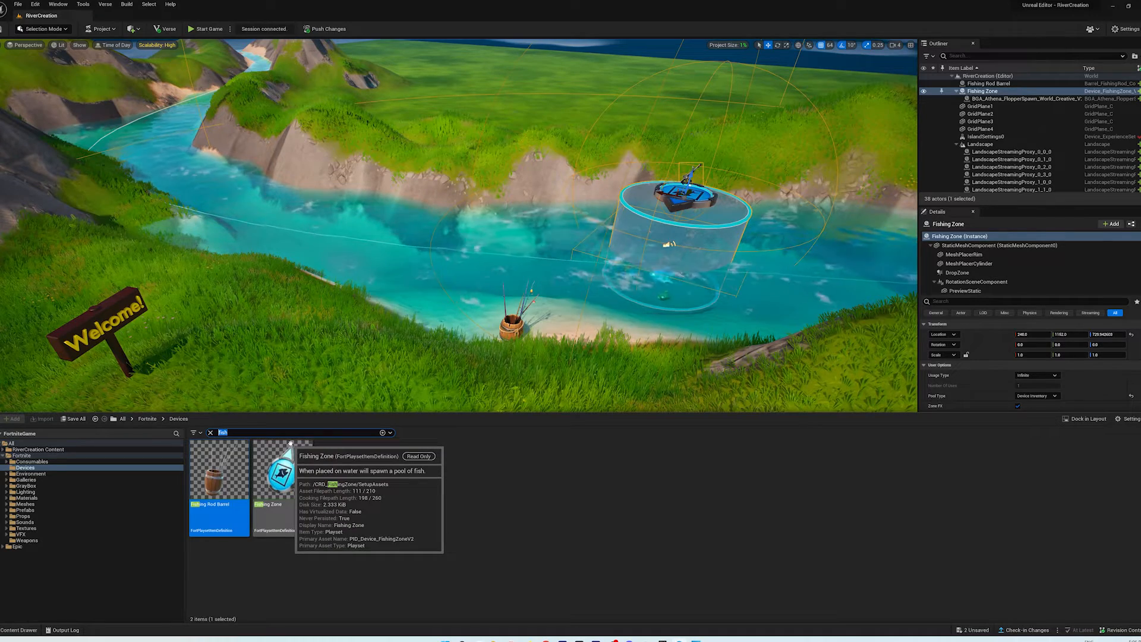
Place a Guard Spawner by the Welcome sign and select it to set Spawn Count 1.
text(guard)
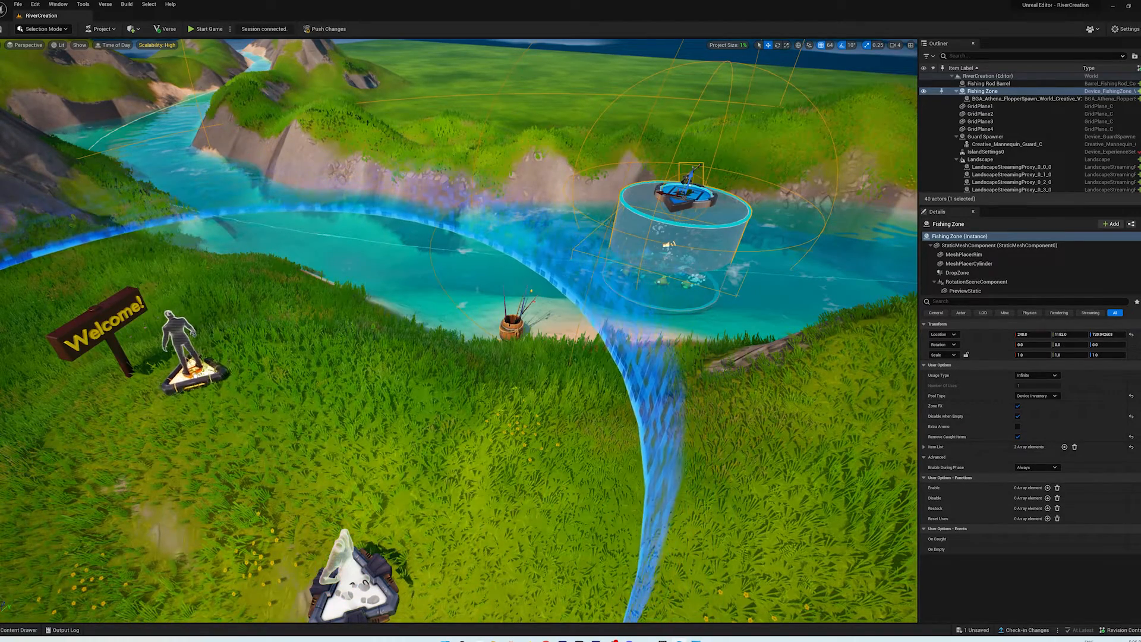
click(984, 135)
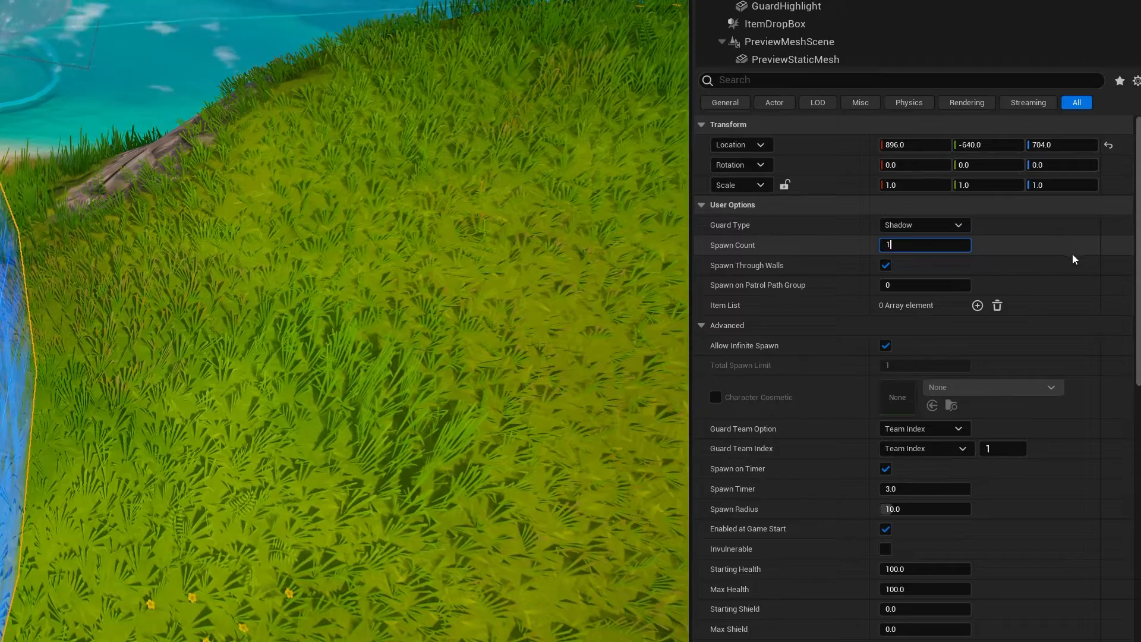
Add an item entry to the guard spawner's Item List and set its definition to Boogie Bomb.
click(977, 304)
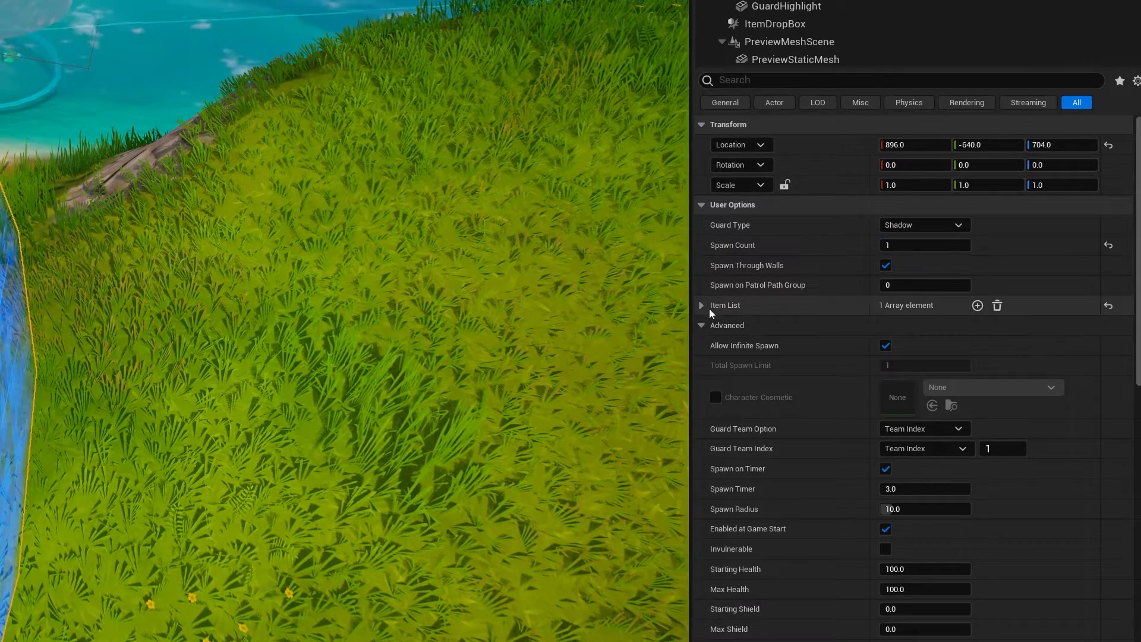
click(701, 305)
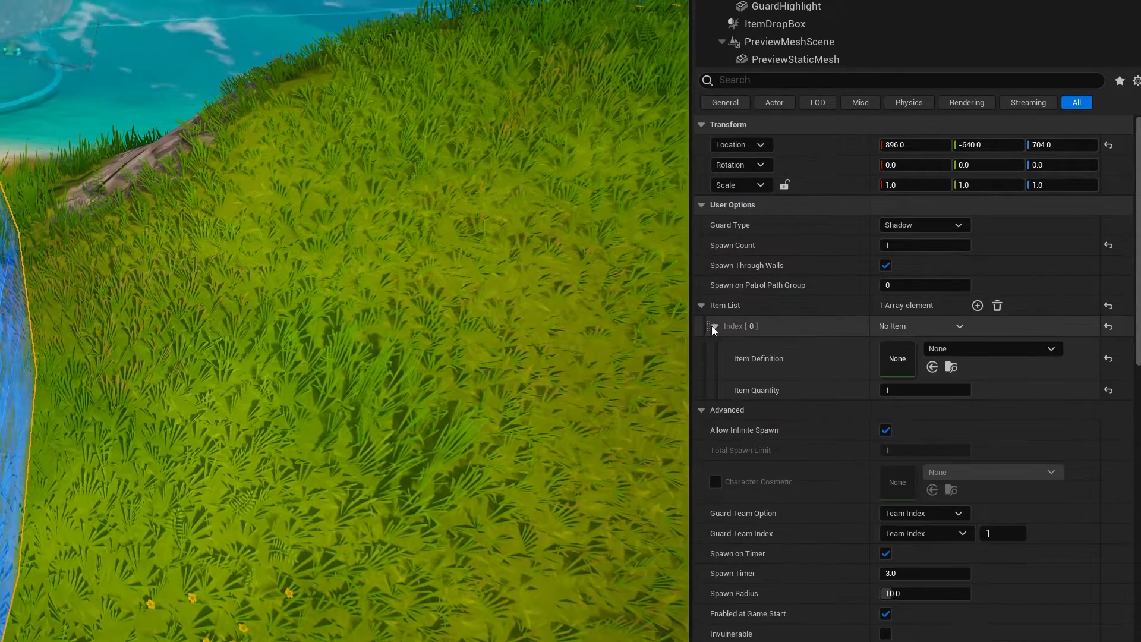
click(1051, 348)
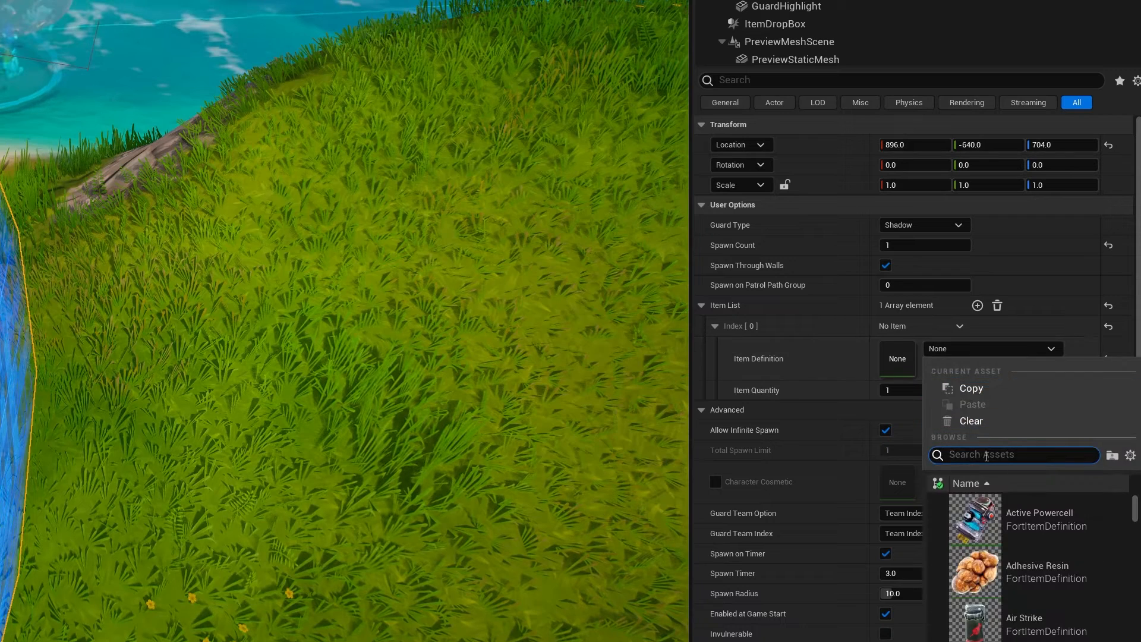
text(boogi)
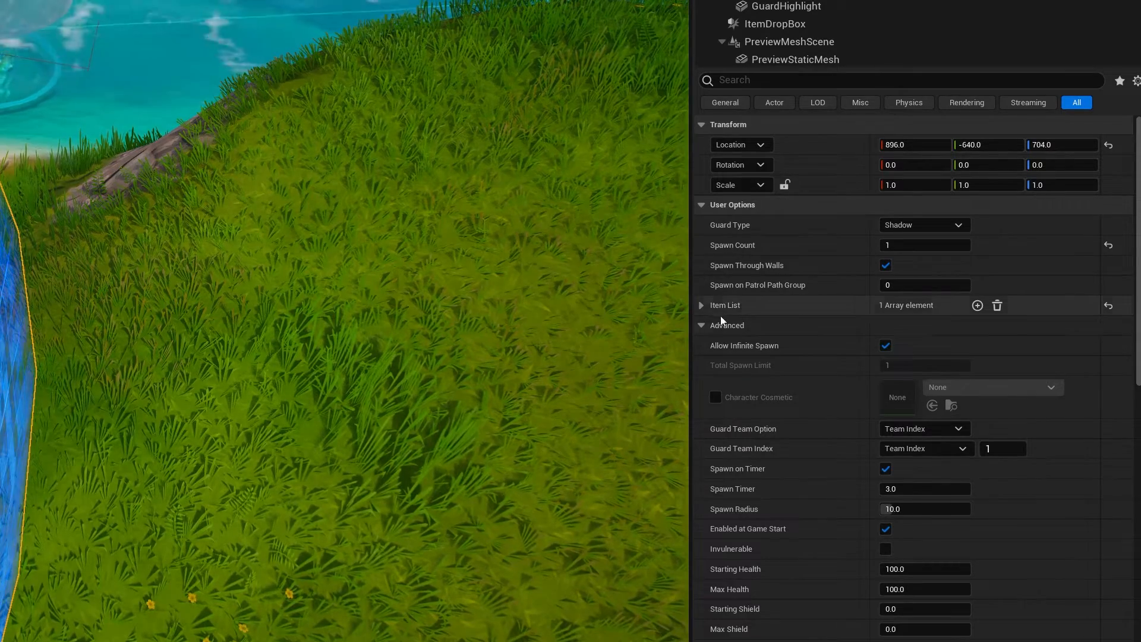
Set the Boogie Bomb entry's Item Quantity to 10.
click(701, 305)
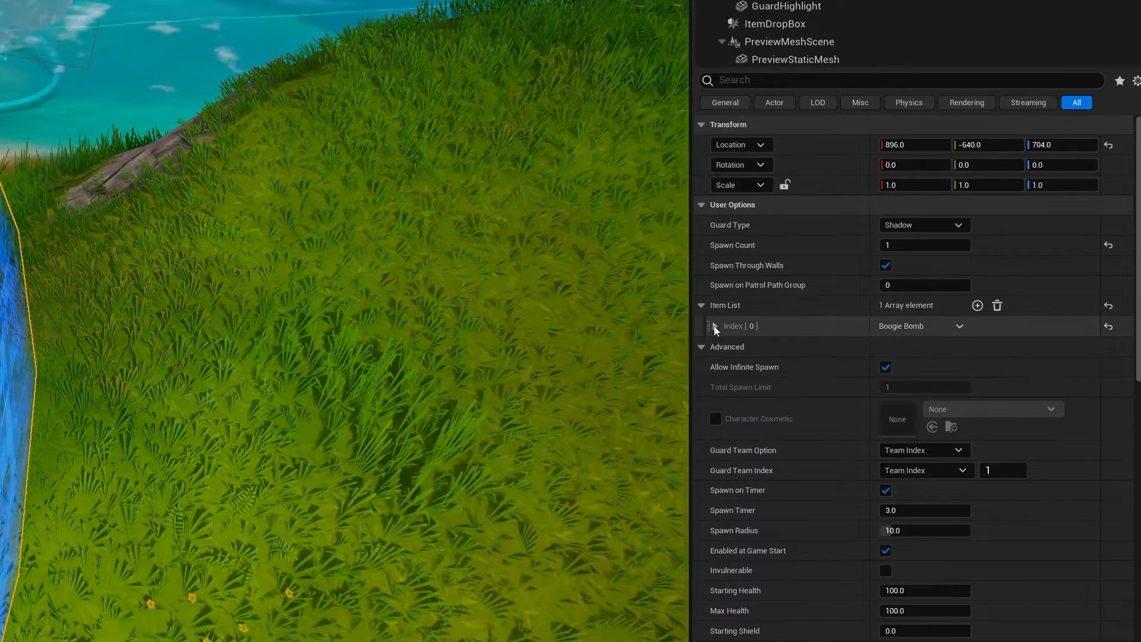
click(713, 326)
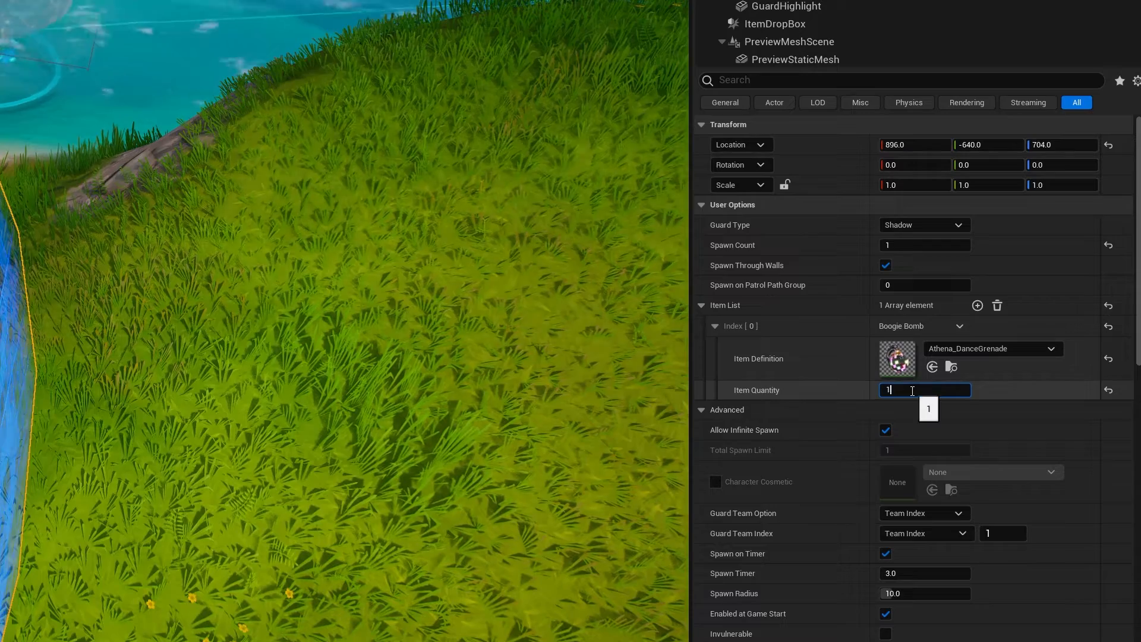
text(10)
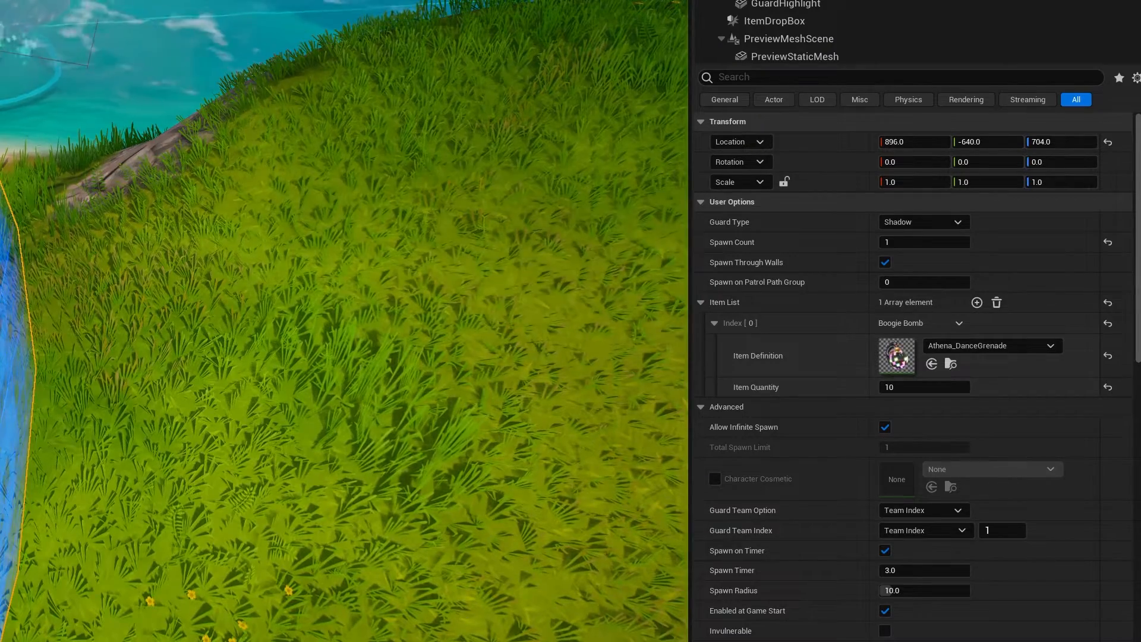
Set the Guard Team Index to 2 and launch a playtest of the river level.
click(702, 301)
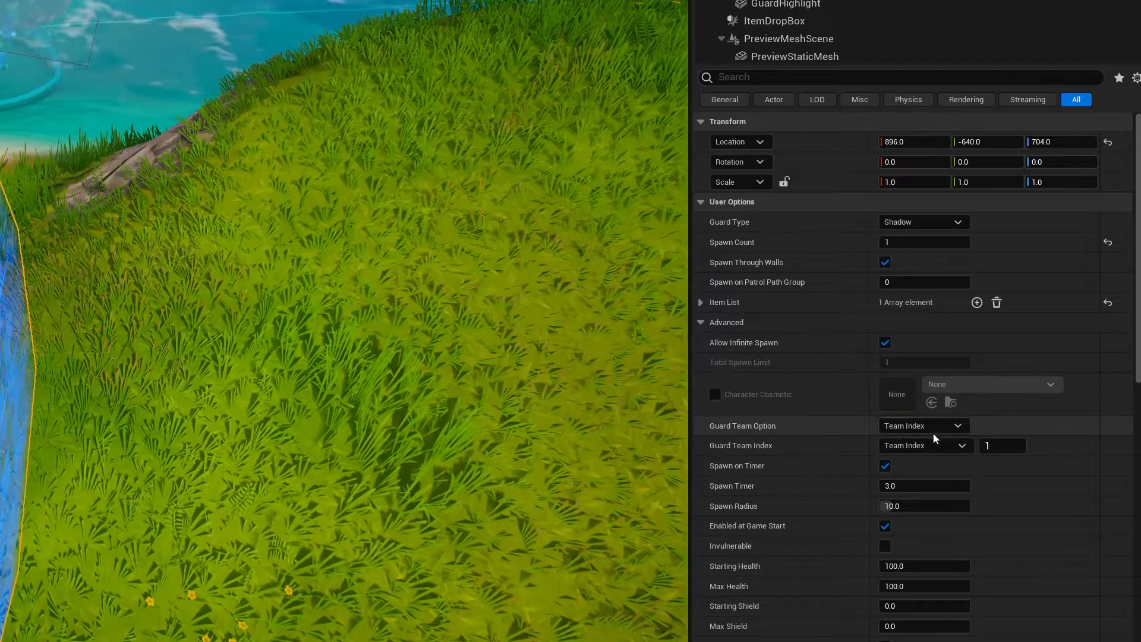
click(1003, 445)
text(2)
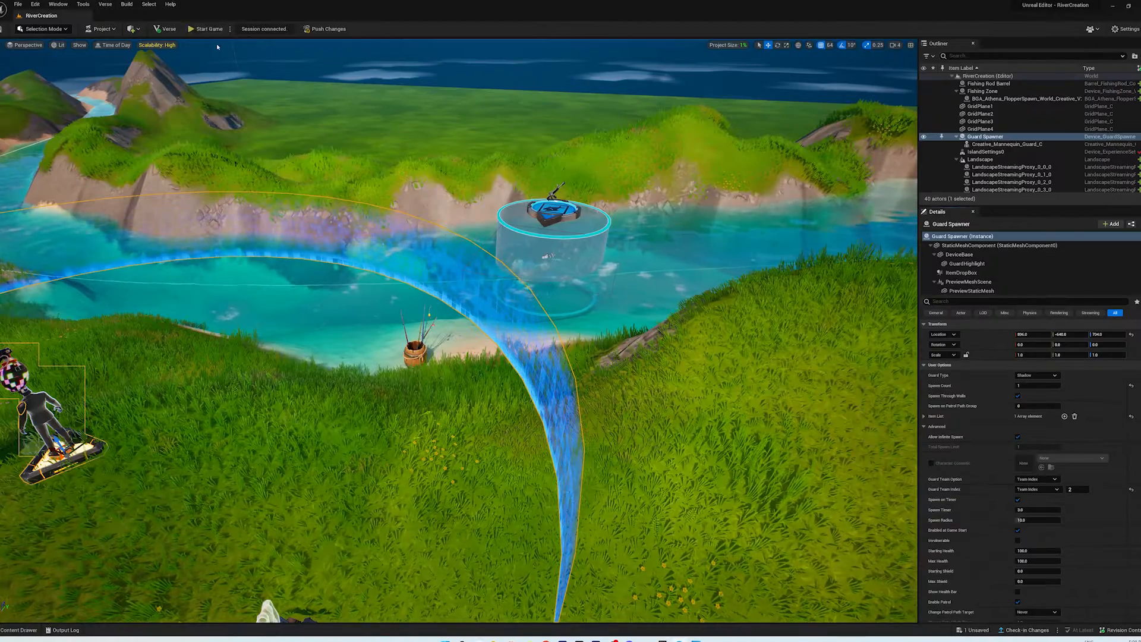
click(207, 28)
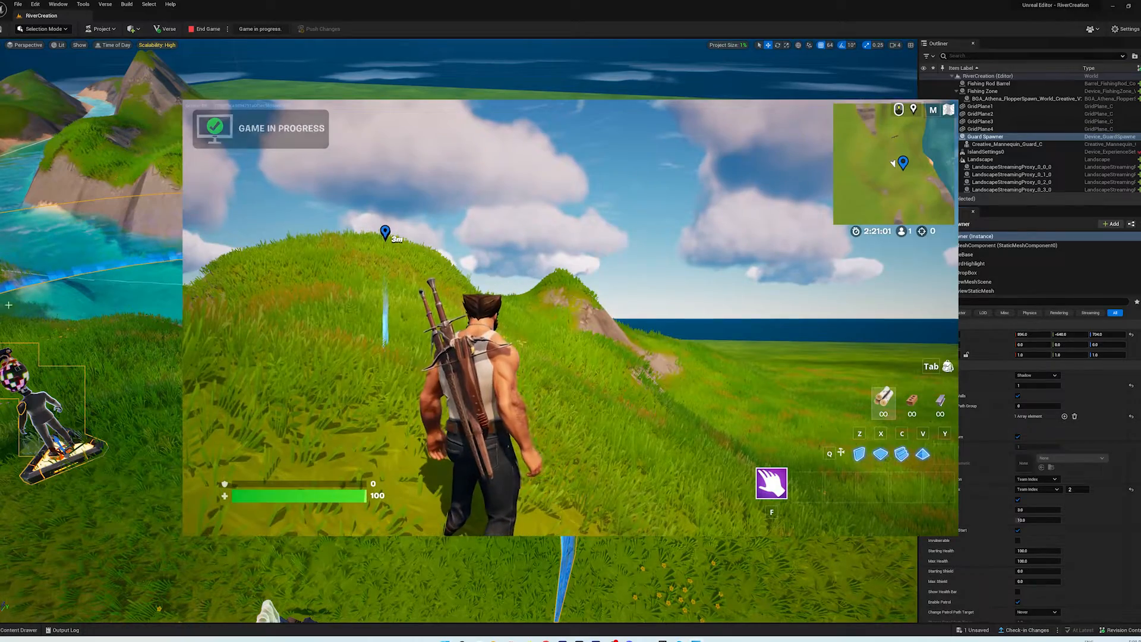